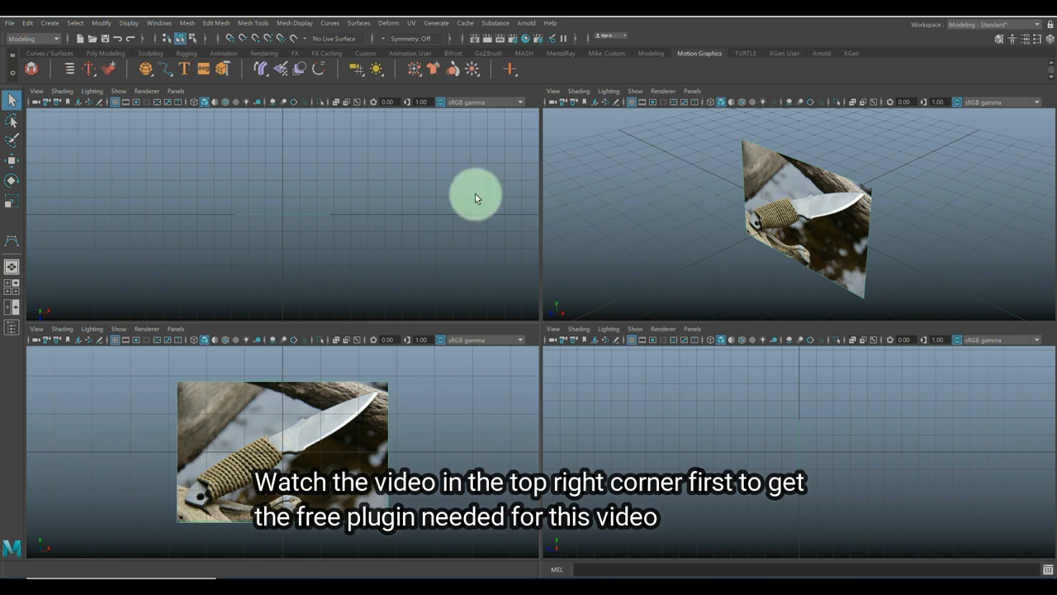
mouse_move(438, 392)
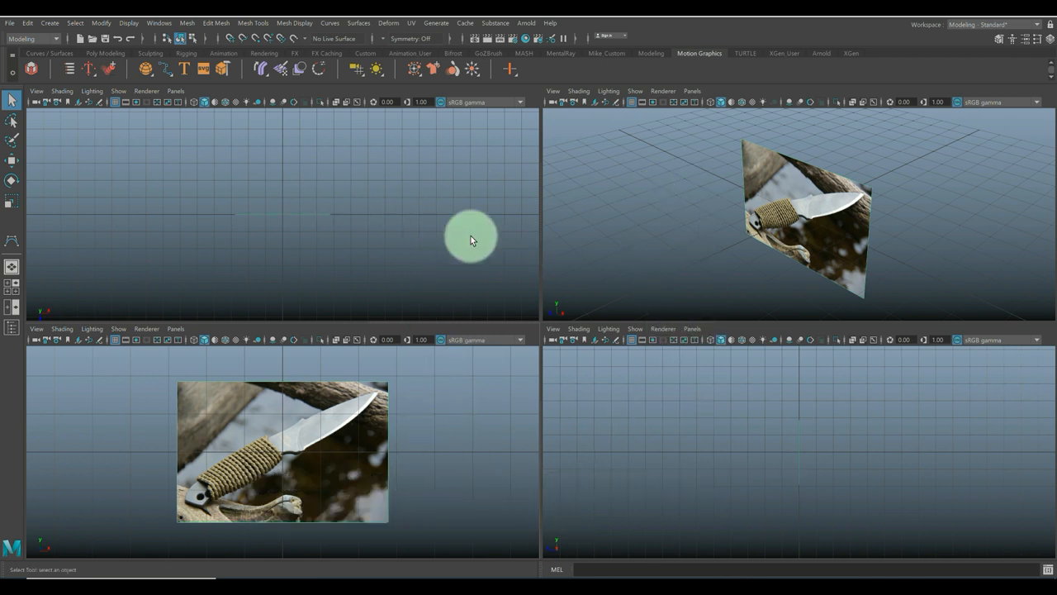
mouse_move(615, 376)
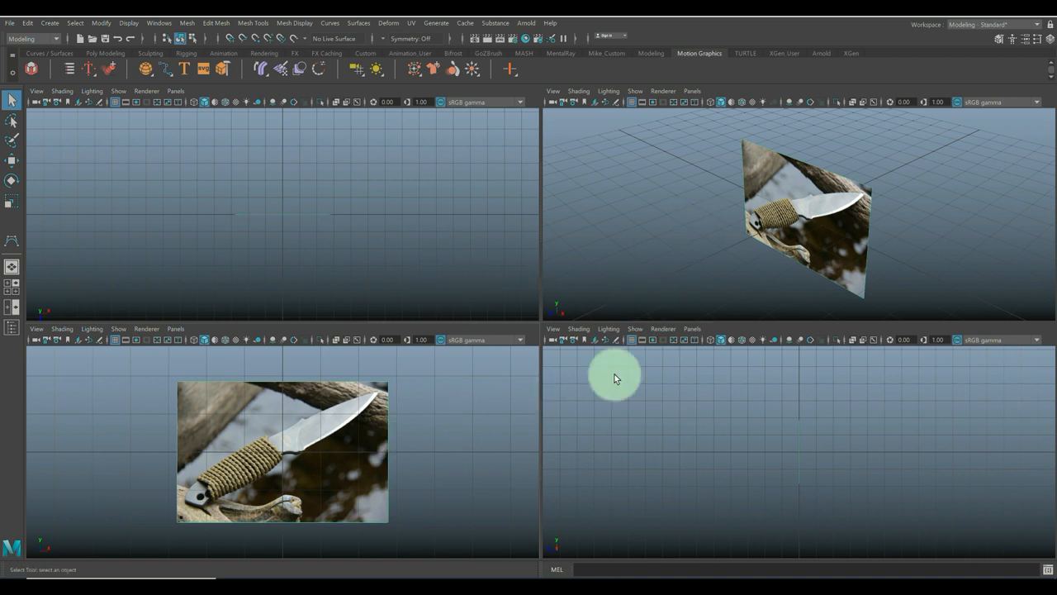
mouse_move(493, 417)
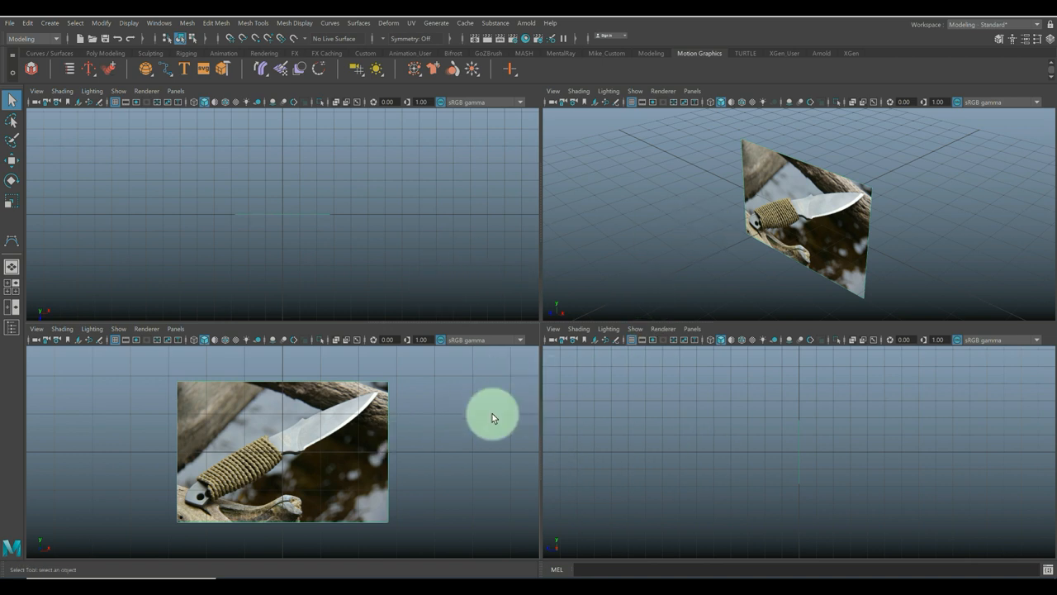
mouse_move(492, 422)
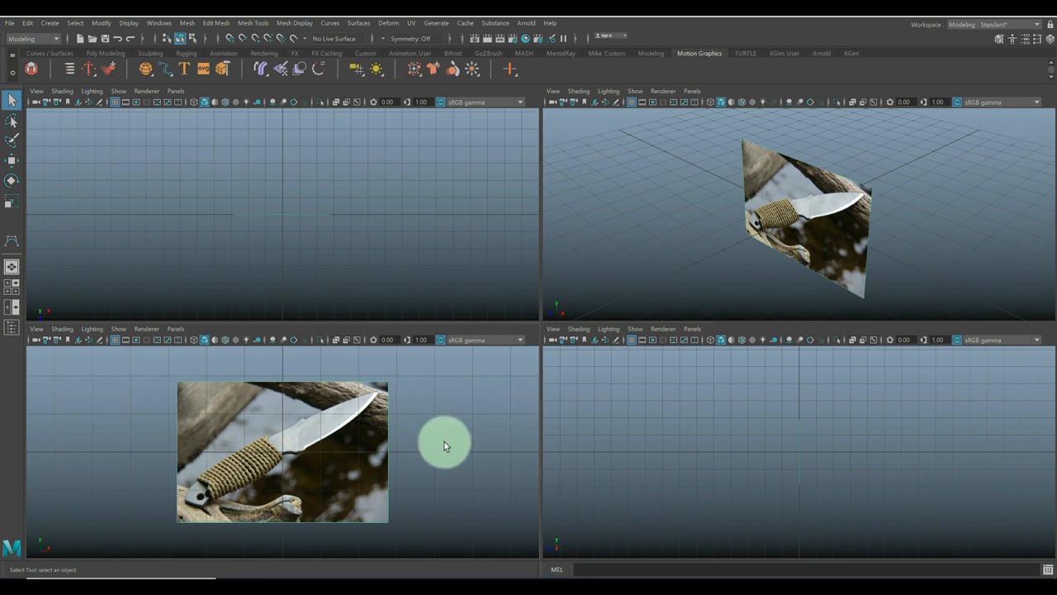
mouse_move(277, 461)
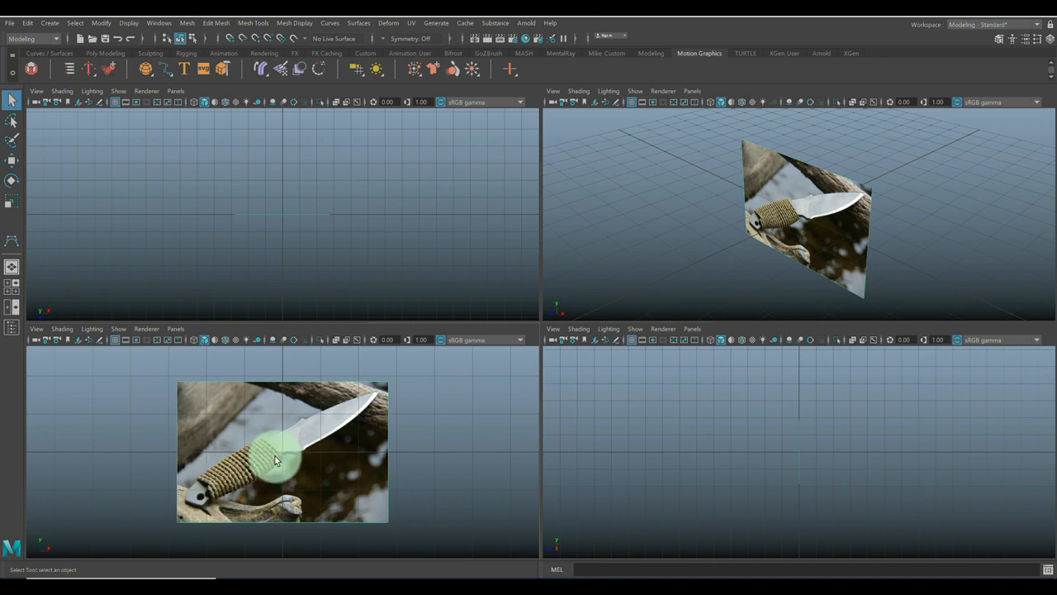
Step: Select and delete the knife reference image planes, leaving only the grid
drag(277, 461, 244, 492)
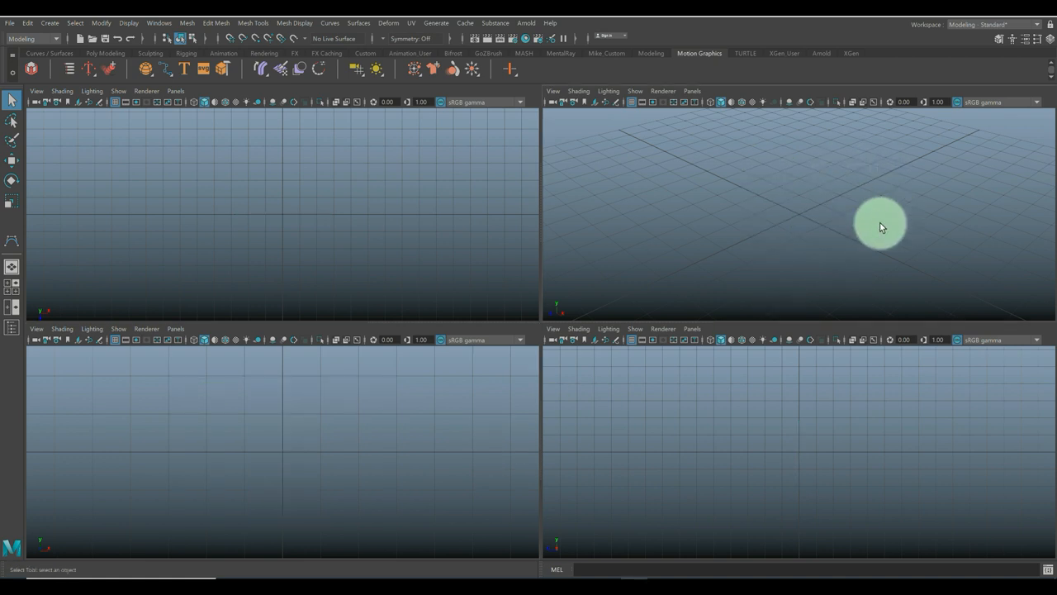
Step: Maximize the perspective view and add a polygon helix primitive, orbiting to view it
click(12, 267)
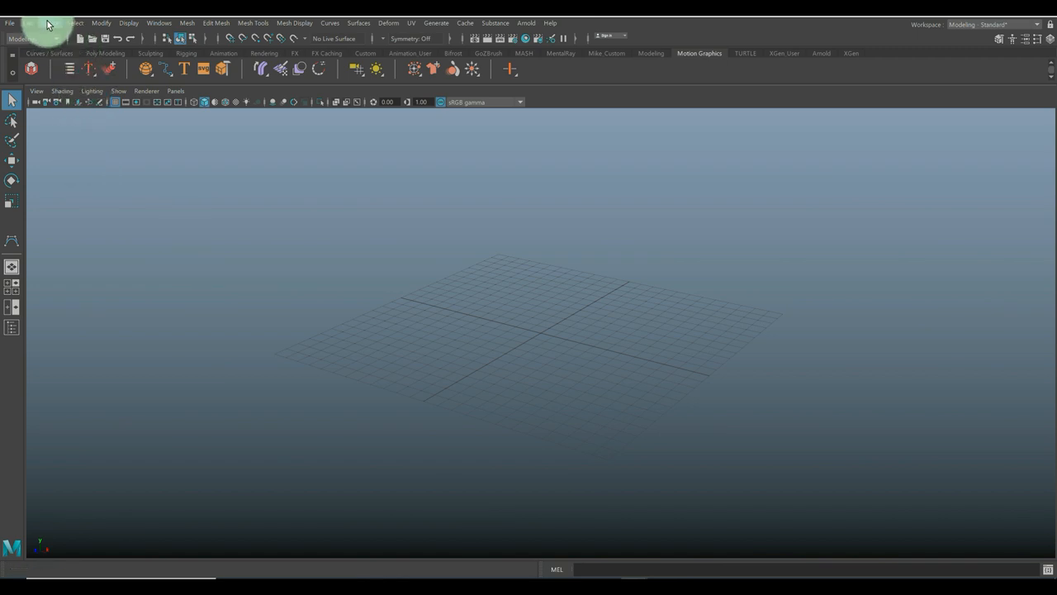
click(40, 22)
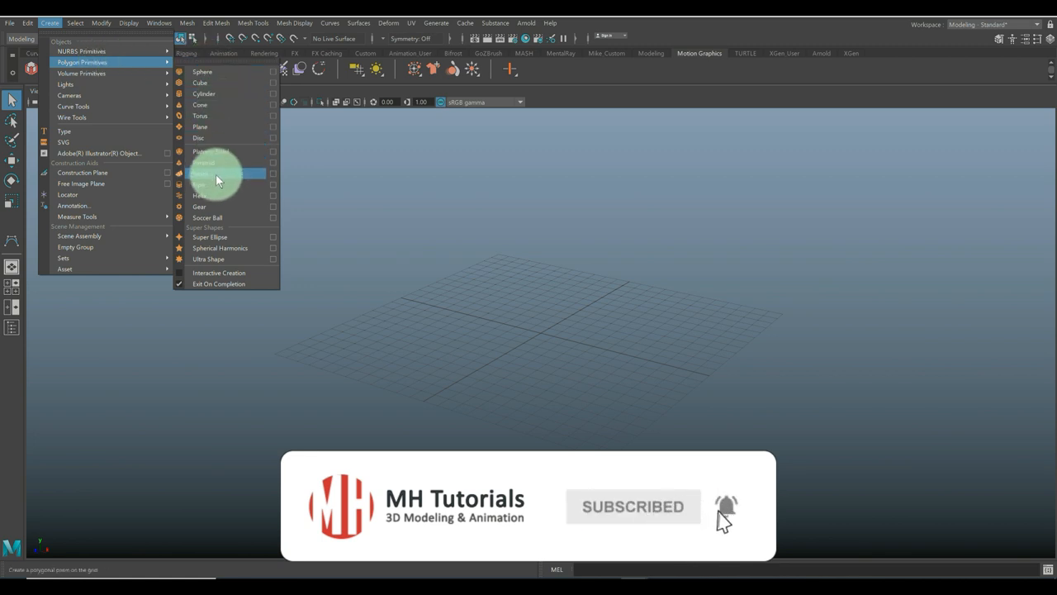
click(201, 183)
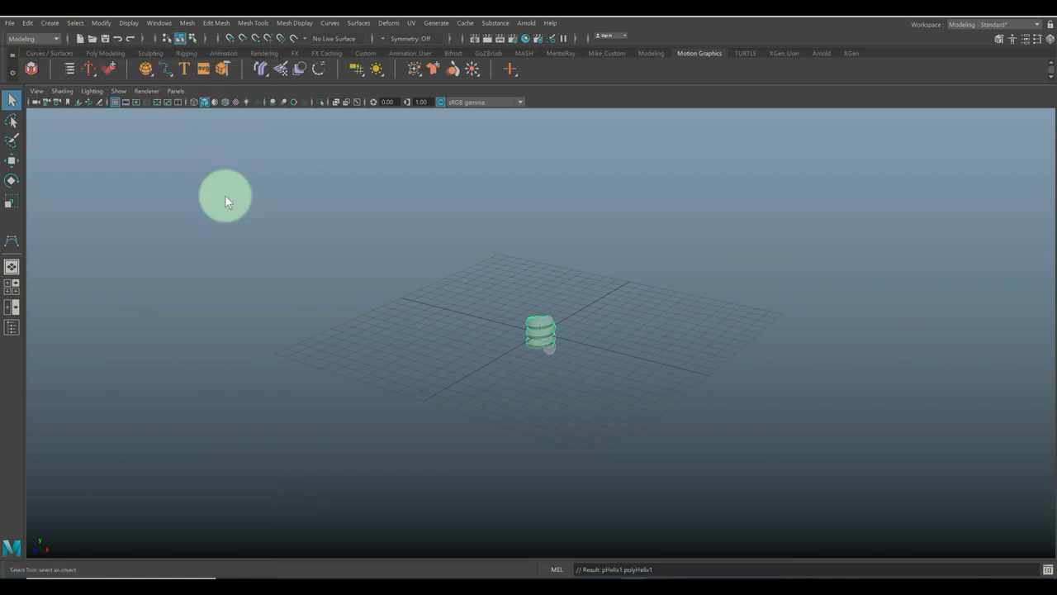
drag(225, 196, 437, 384)
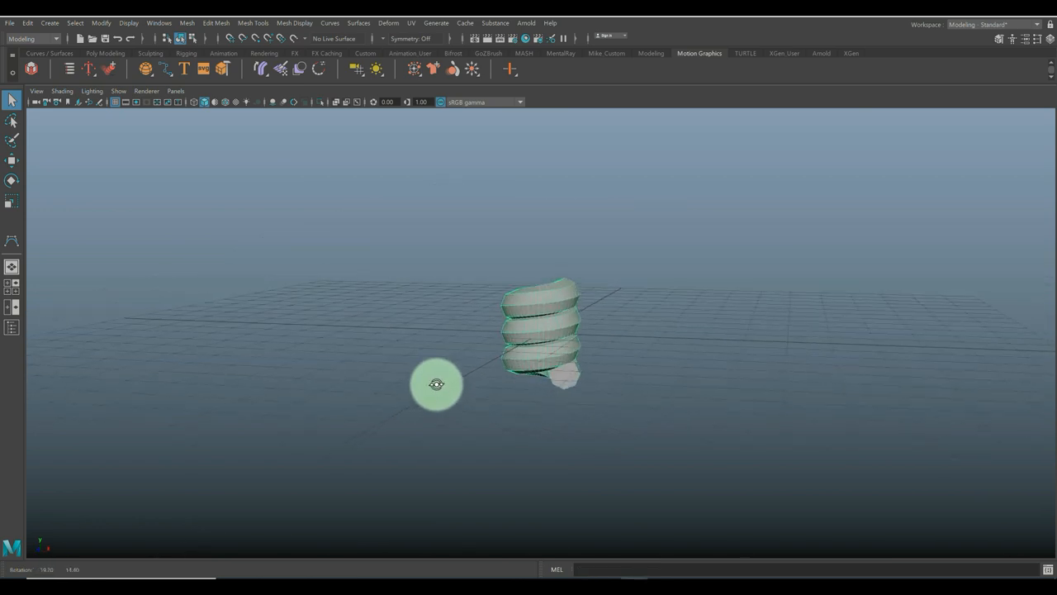
drag(436, 384, 320, 425)
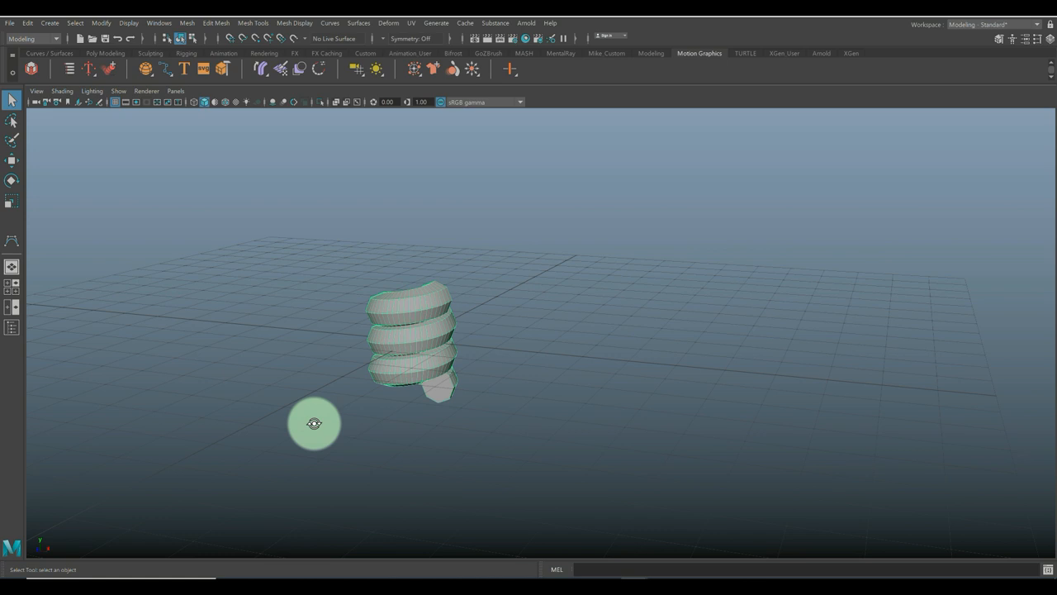
Step: Set polyHelix1 to a greater height, about ten coils and a 0.100 radius
click(1025, 39)
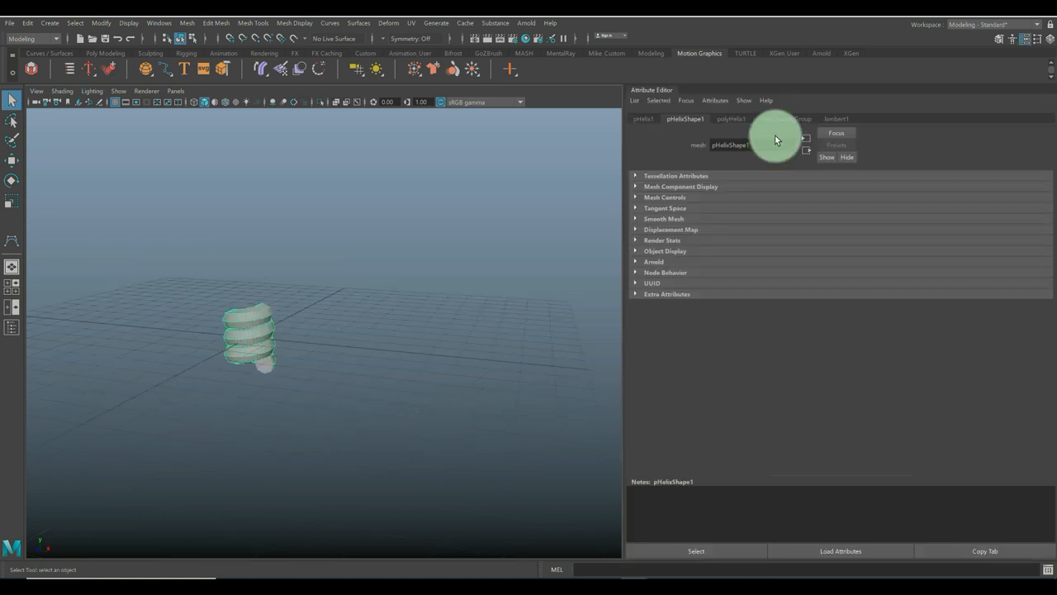
click(730, 119)
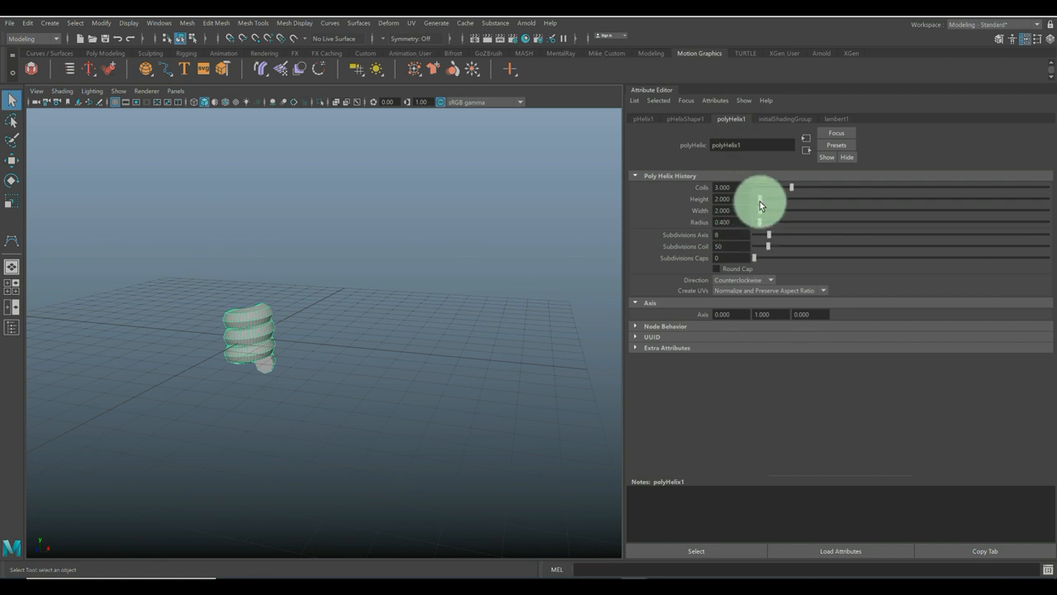
drag(758, 199, 773, 199)
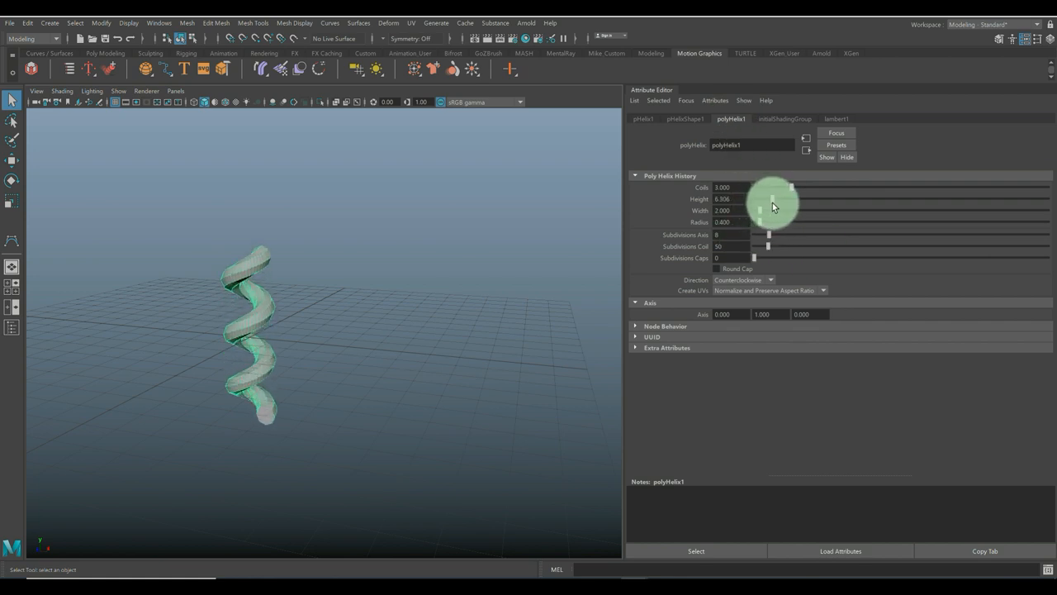
drag(774, 204, 793, 191)
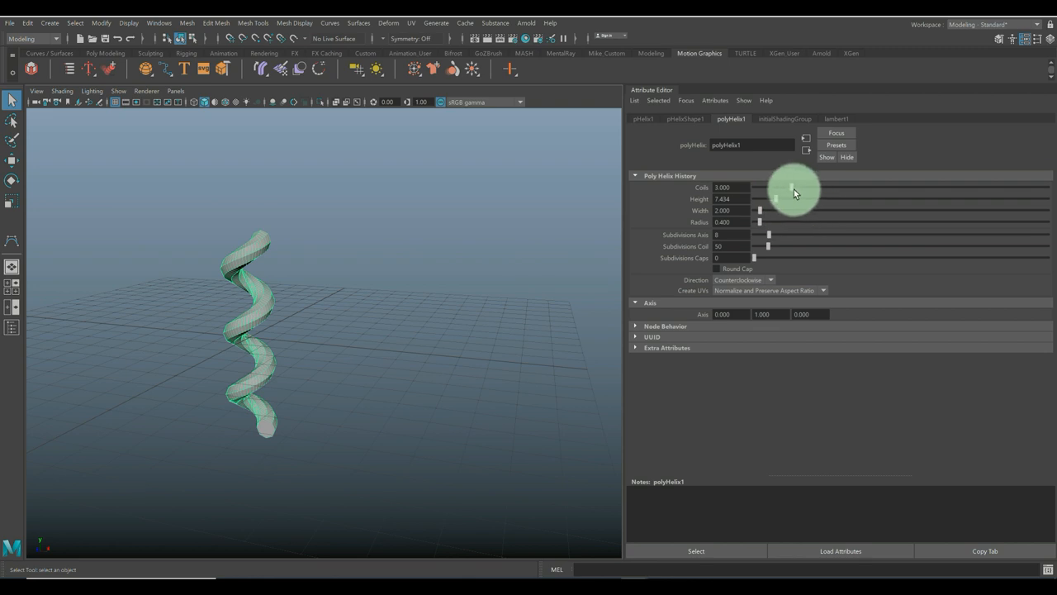
drag(792, 187, 859, 188)
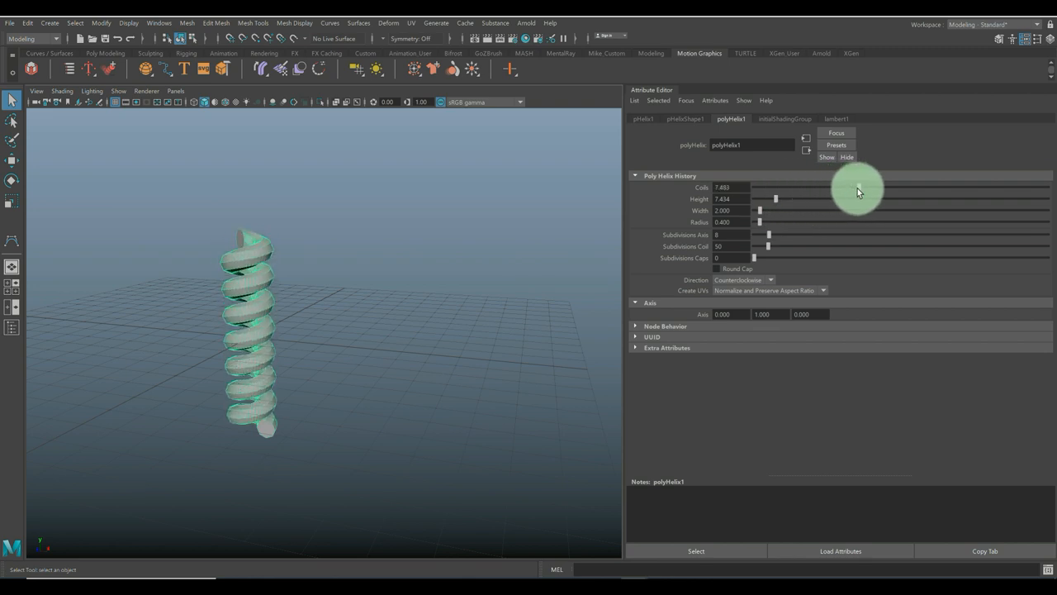
drag(859, 187, 903, 186)
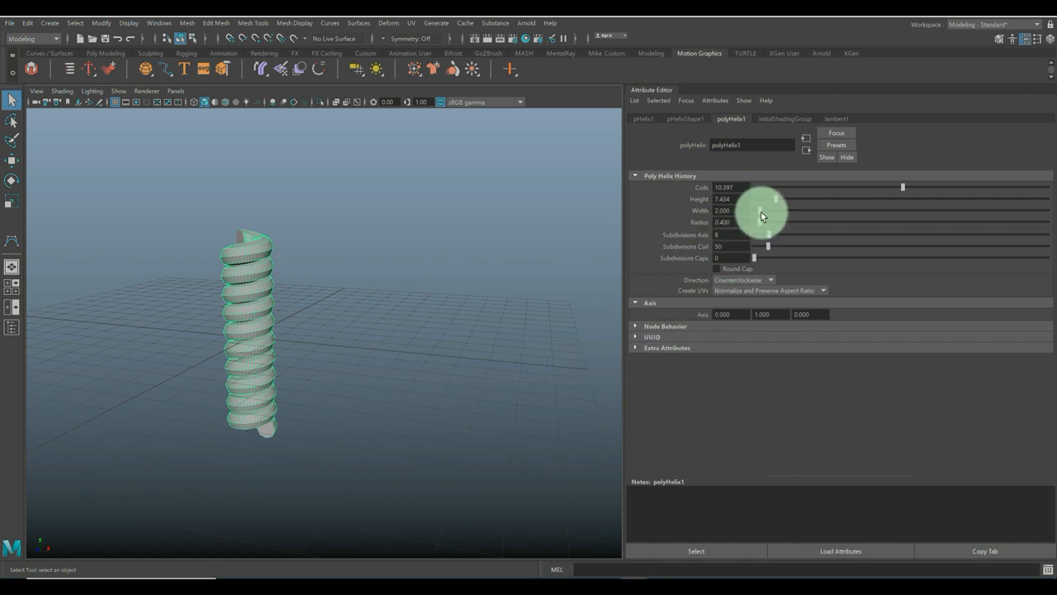
click(731, 222)
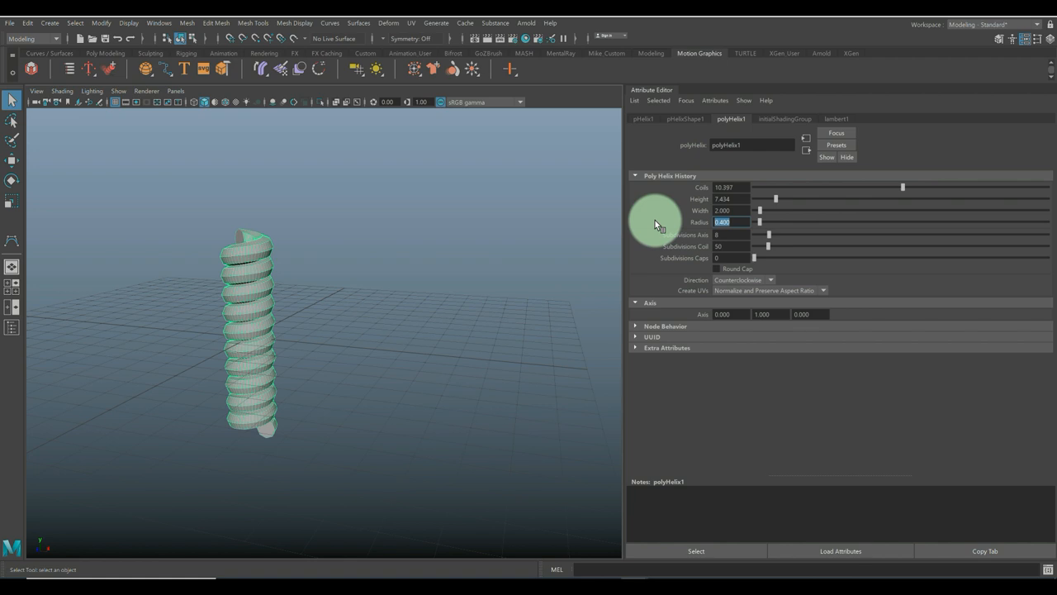
text(0.100)
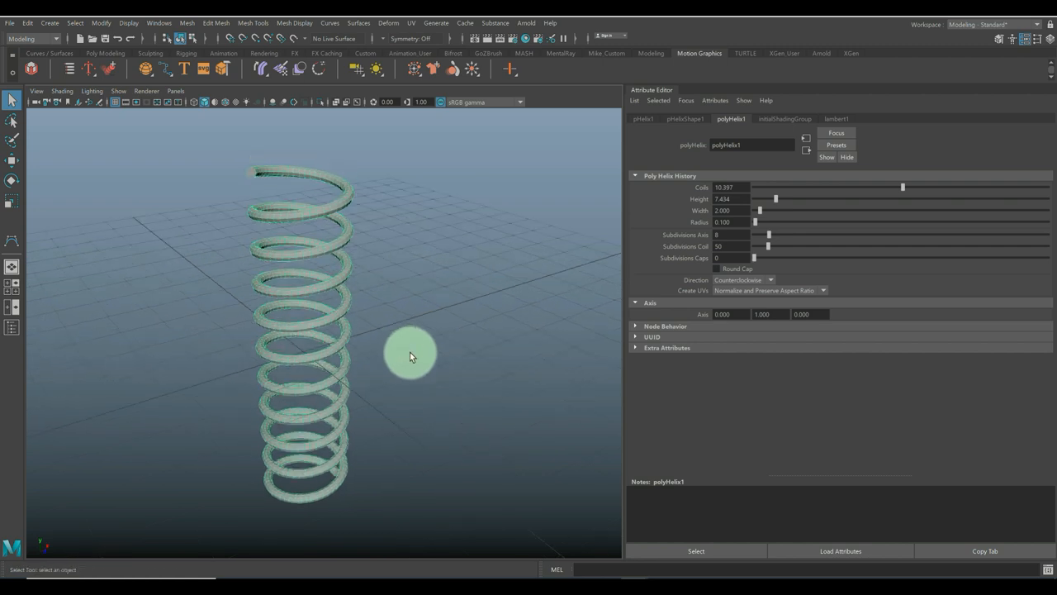
mouse_move(775, 203)
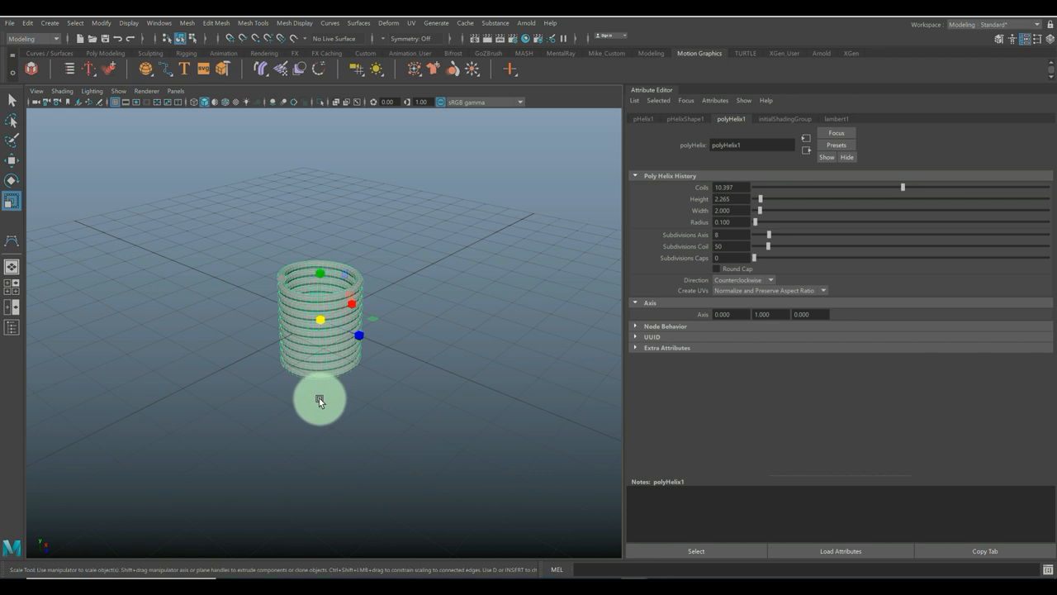
Step: Lower the helix height to about 2.3 and inspect it closely in wireframe
drag(320, 401, 352, 305)
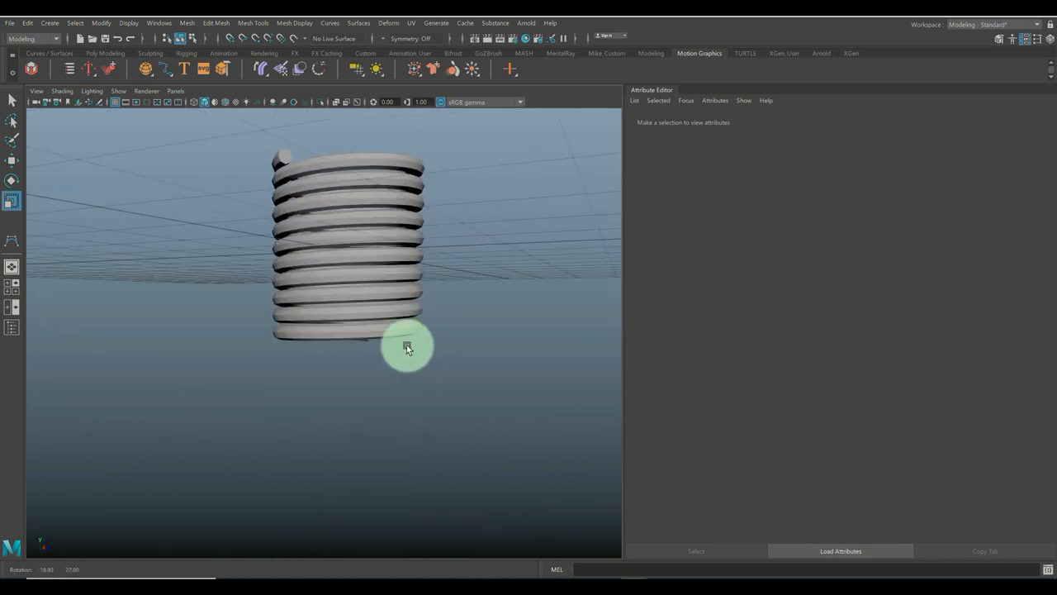
drag(408, 347, 418, 357)
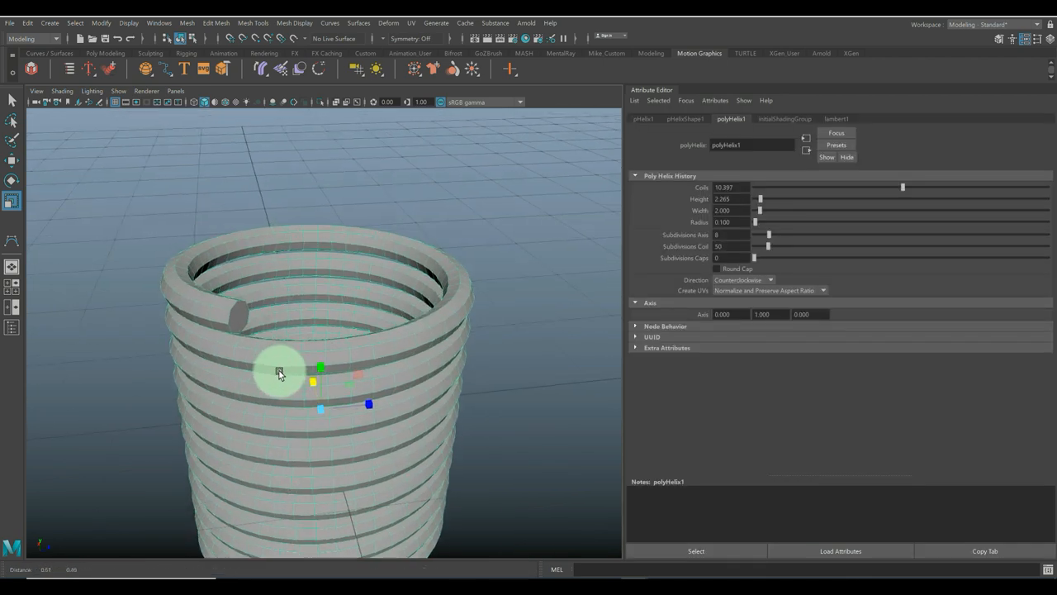
right_click(279, 370)
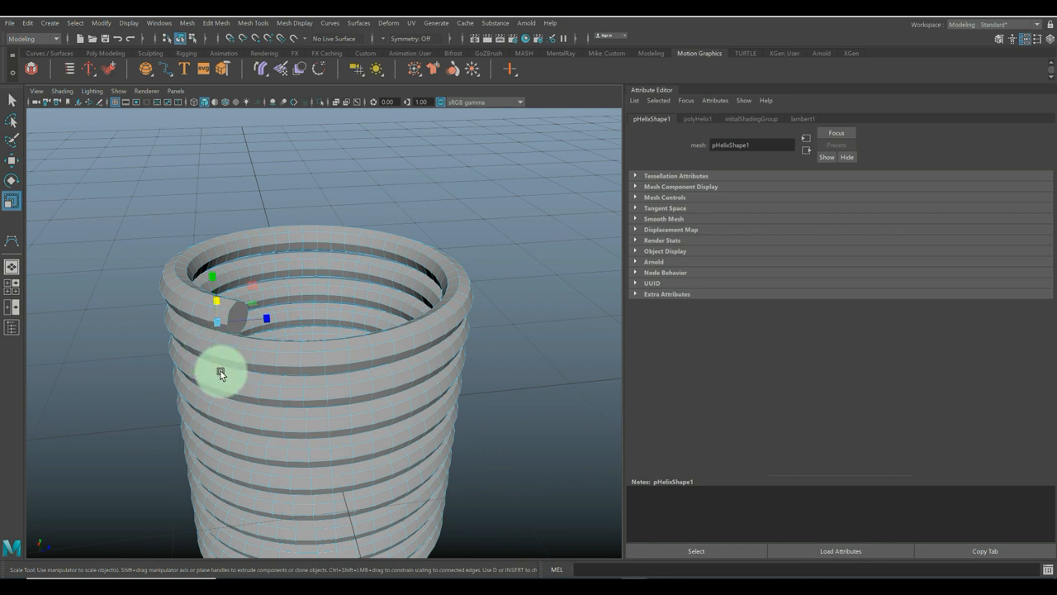
drag(221, 372, 325, 360)
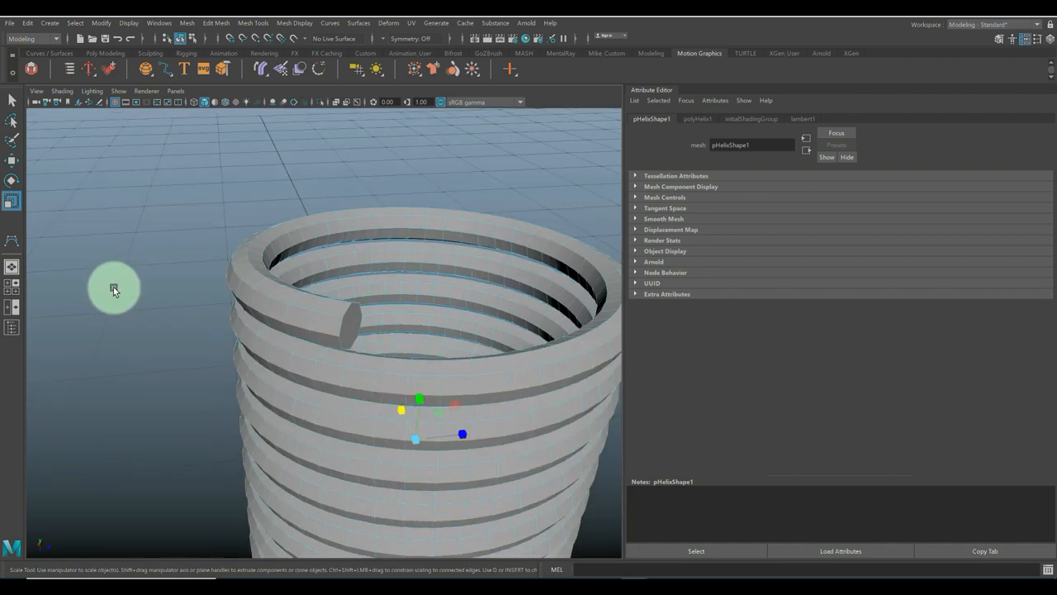
key(4)
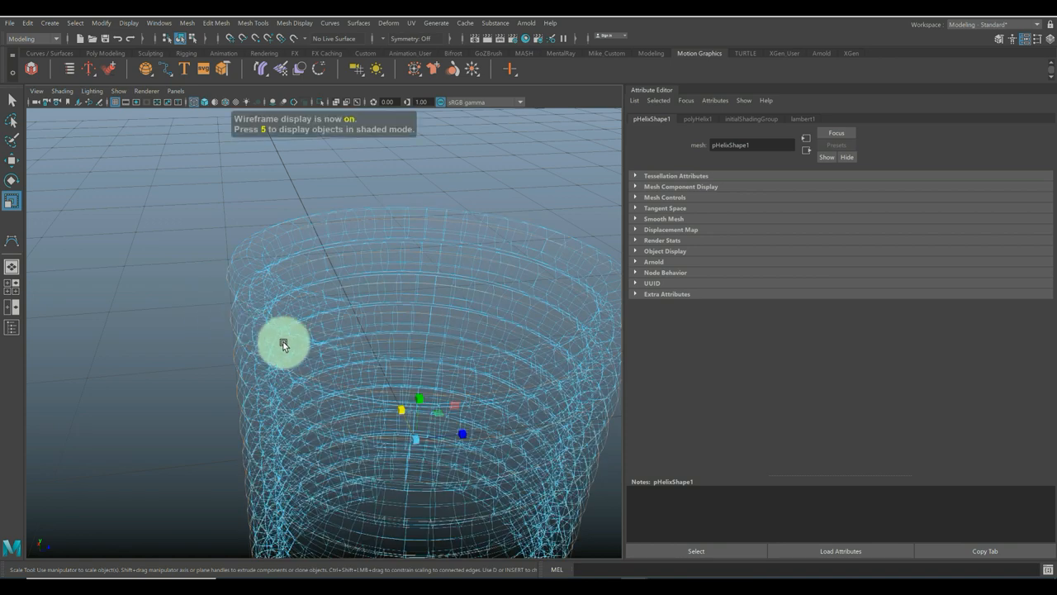
drag(285, 345, 337, 345)
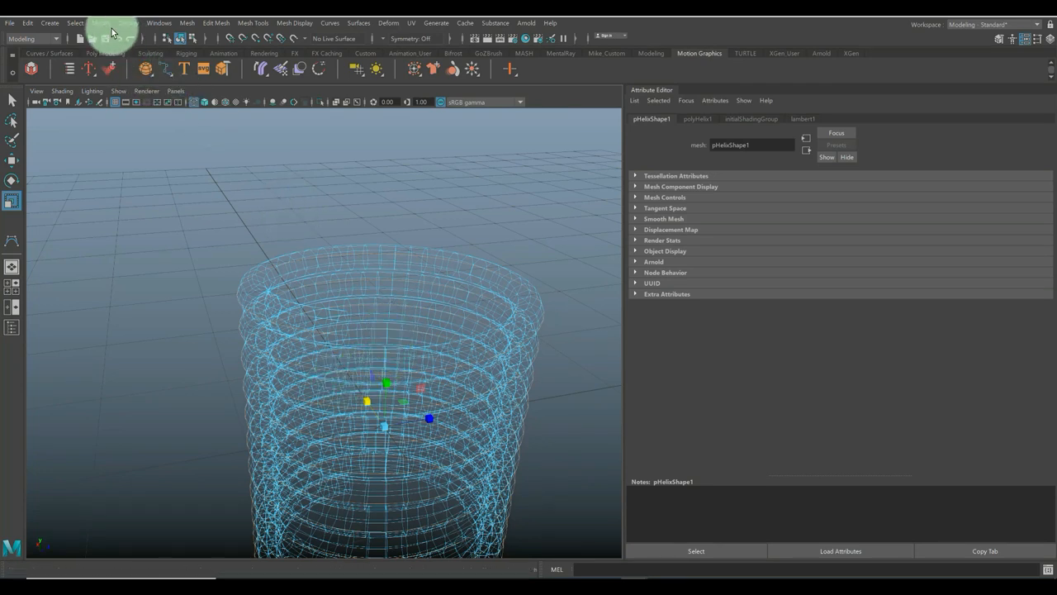
Step: Convert the selected helix edges into a NURBS spiral curve via Polygon Edges to Curve
click(101, 22)
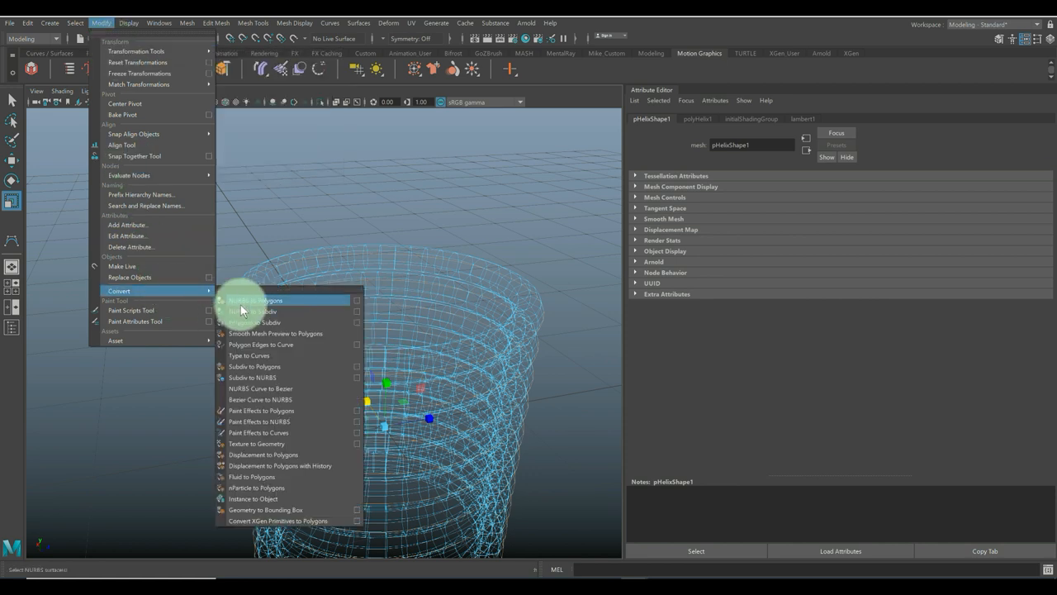
mouse_move(281, 312)
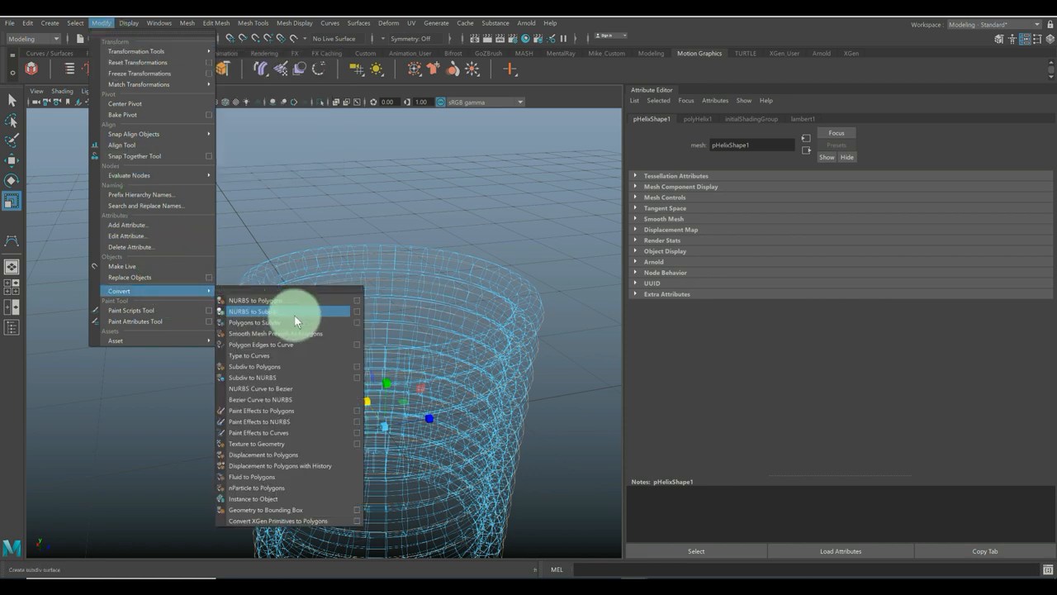
mouse_move(280, 343)
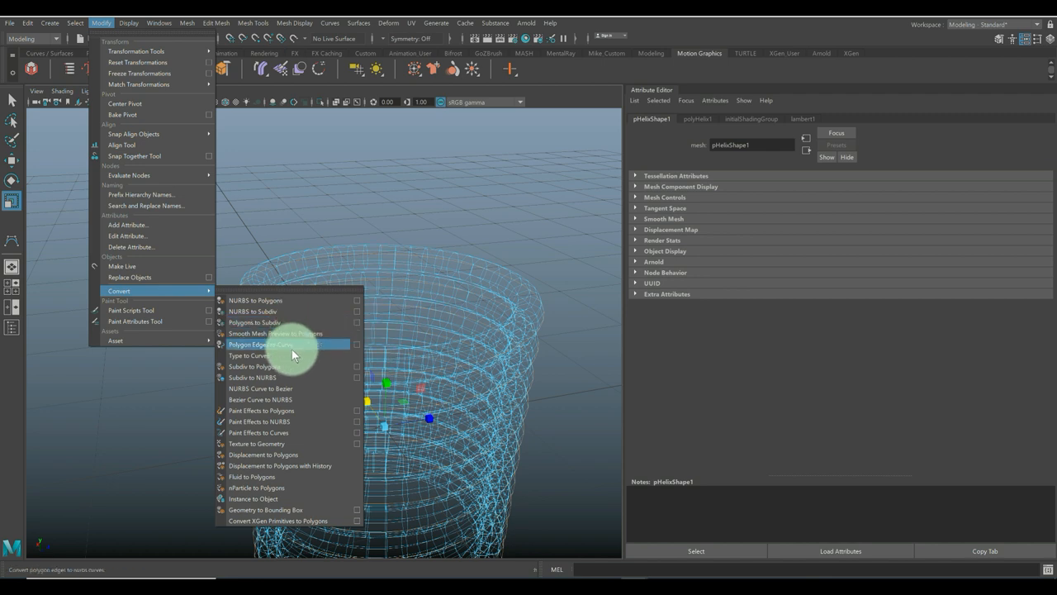
mouse_move(295, 422)
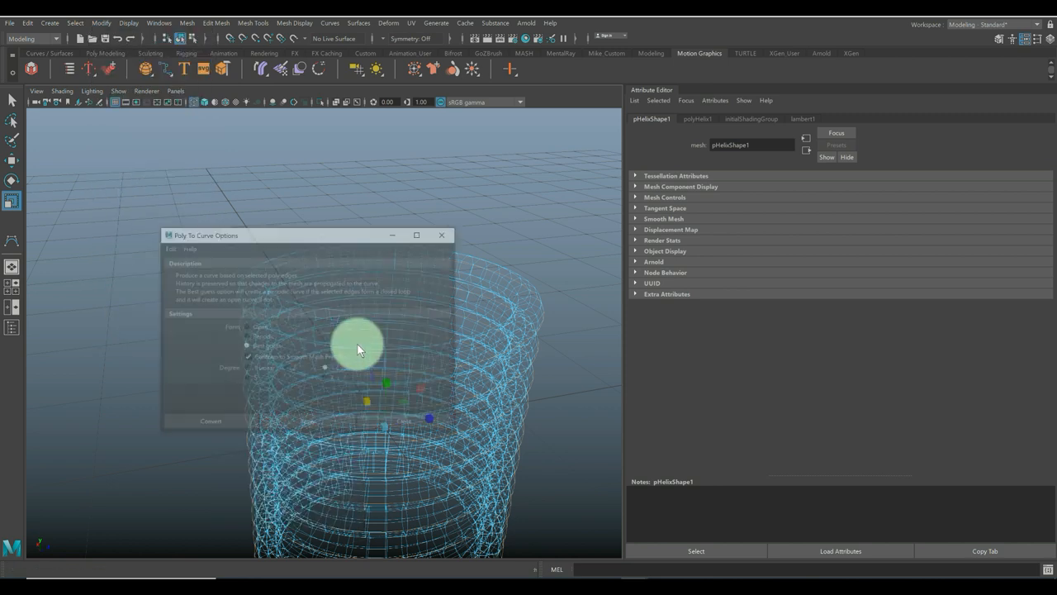
drag(309, 236, 399, 215)
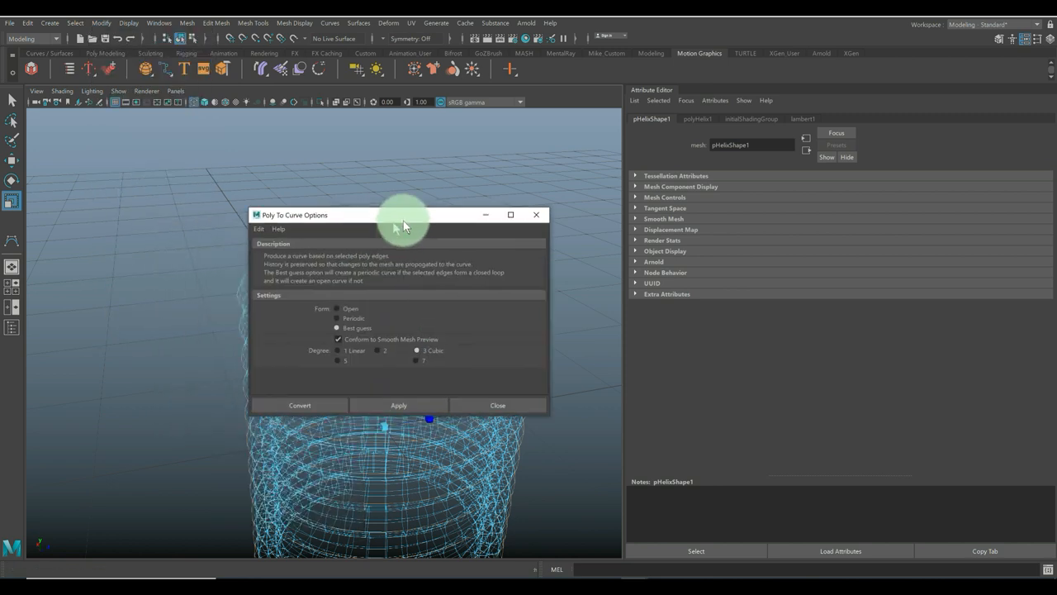
drag(405, 215, 552, 171)
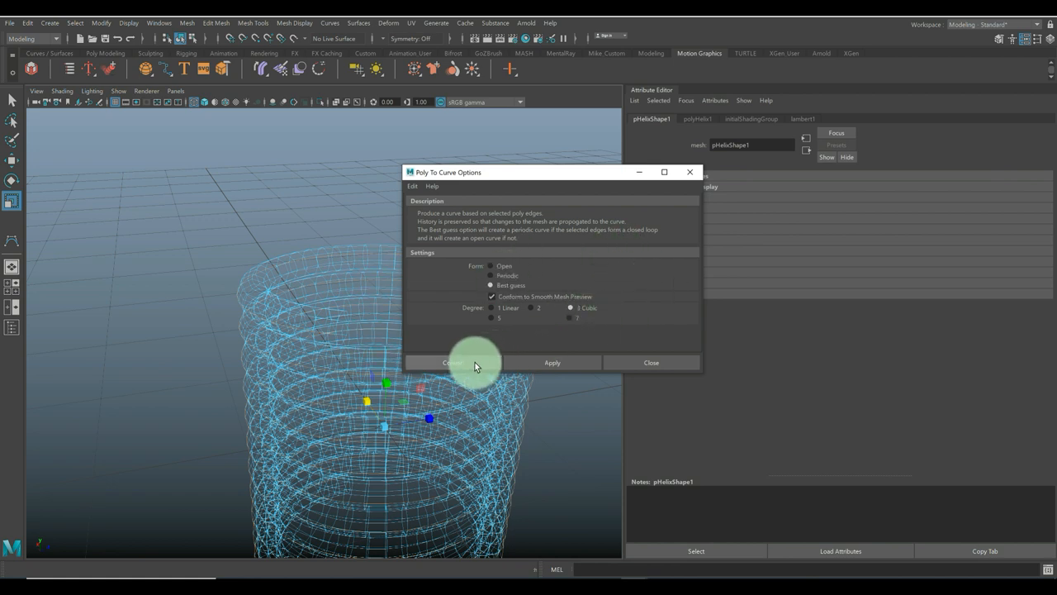
click(453, 363)
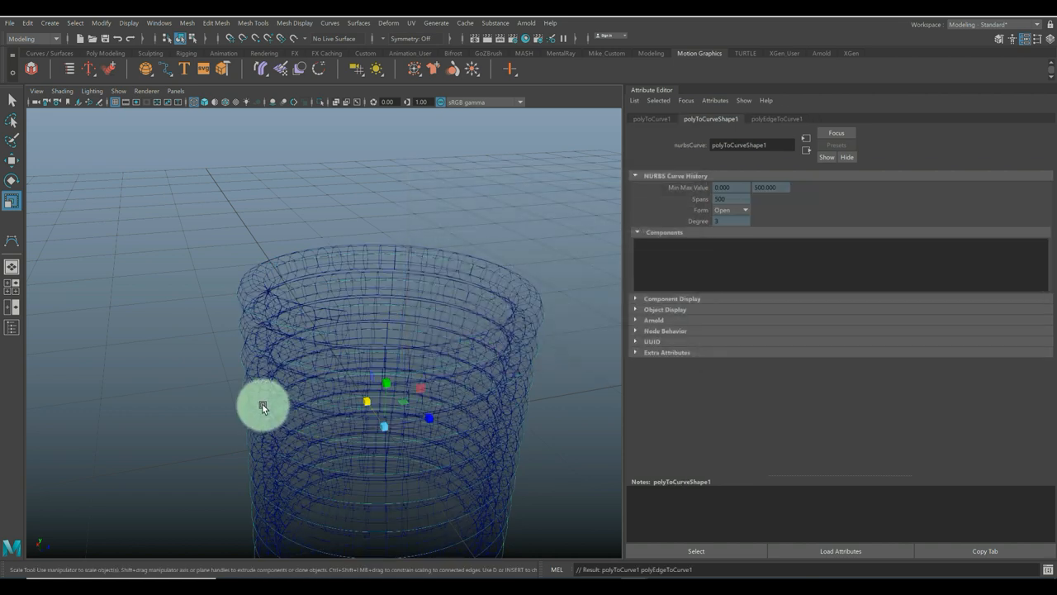
mouse_move(325, 314)
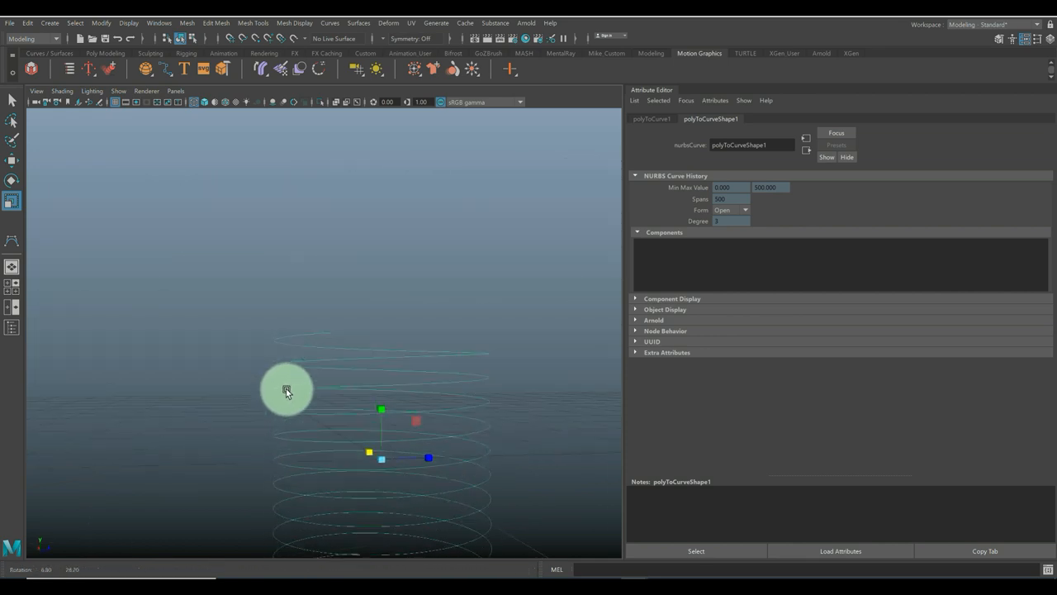
Step: Orbit around the spiral curve and hide the Attribute Editor
drag(287, 390, 317, 311)
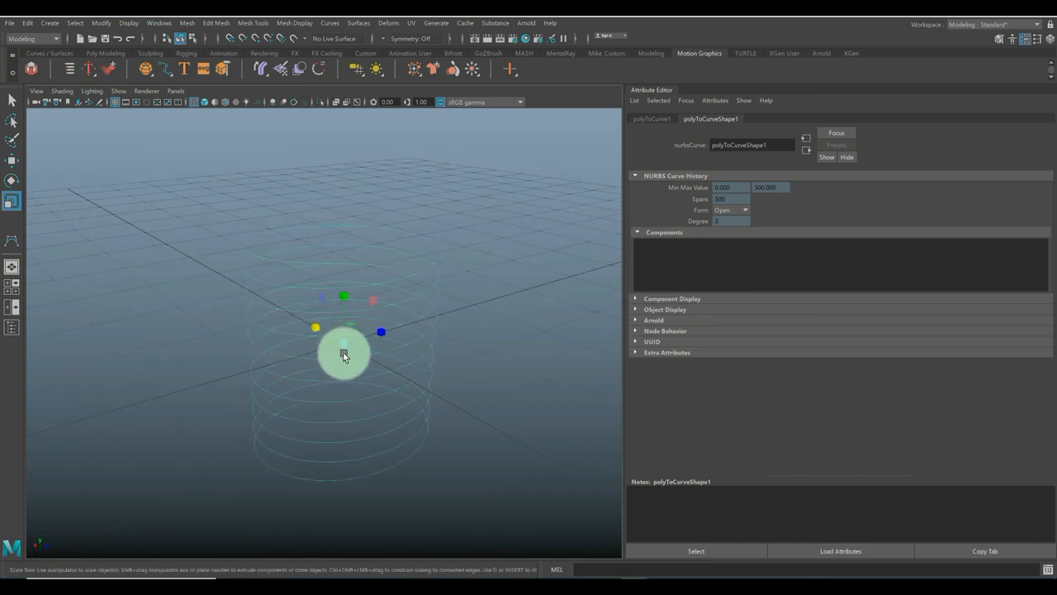
drag(344, 355, 624, 285)
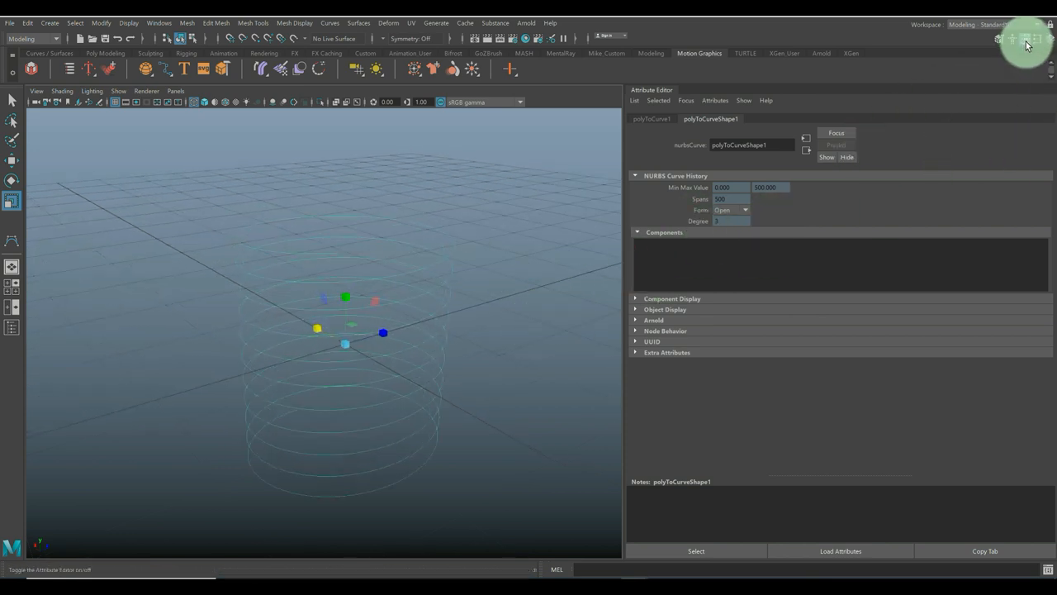
click(1025, 39)
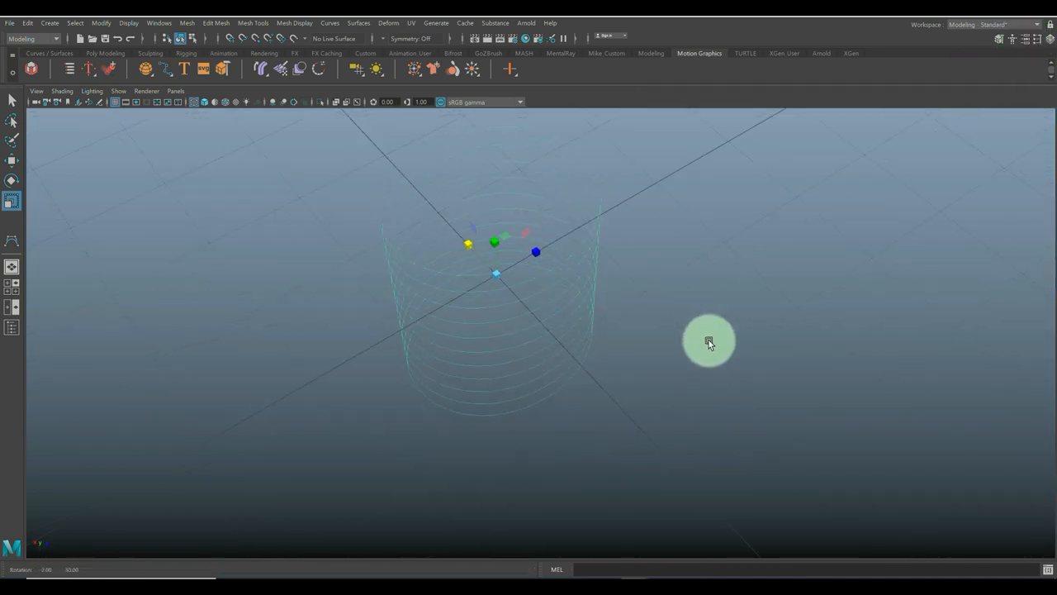
drag(709, 341, 708, 322)
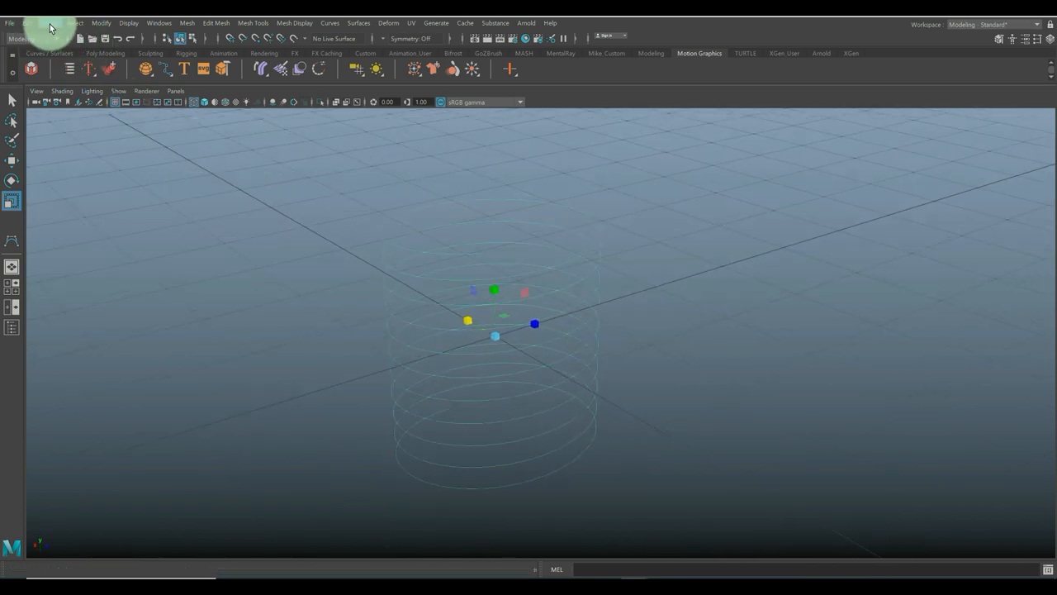
Step: Run Create > Wire Tools > Wire Mesh from Curve on the spiral curve
click(48, 22)
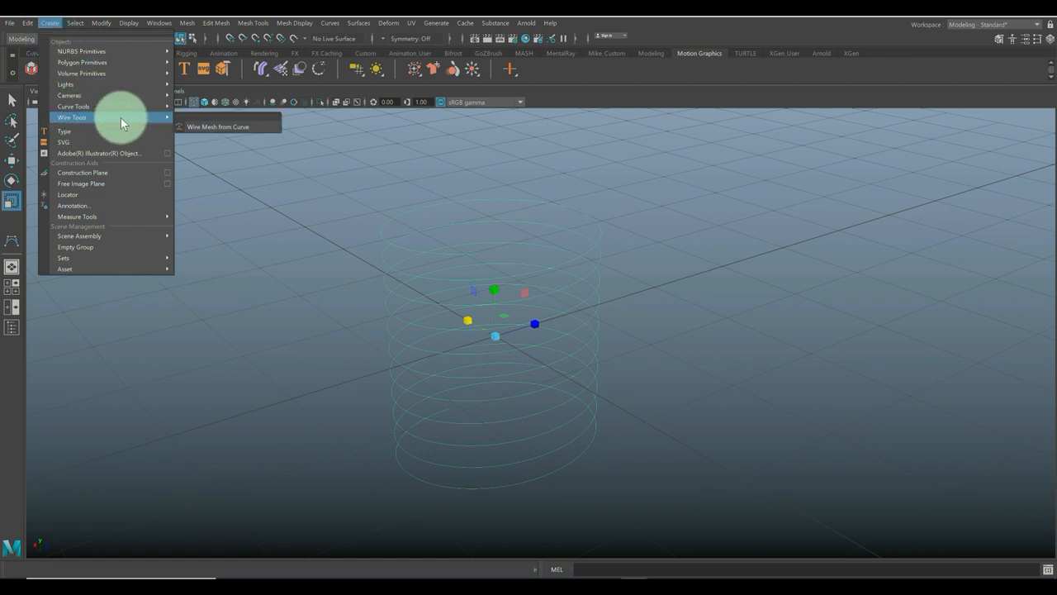
mouse_move(227, 126)
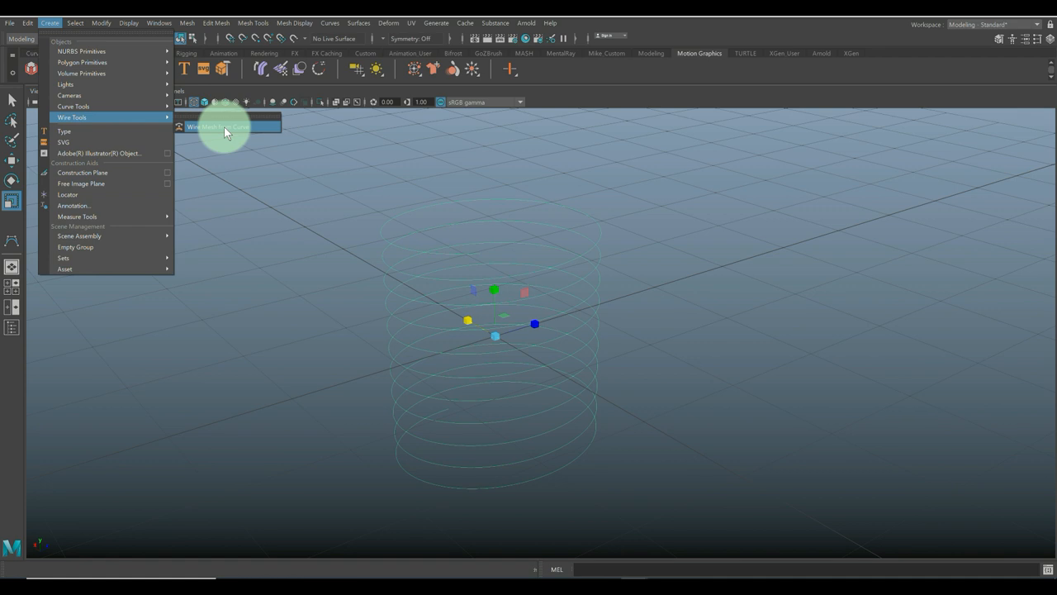
click(219, 126)
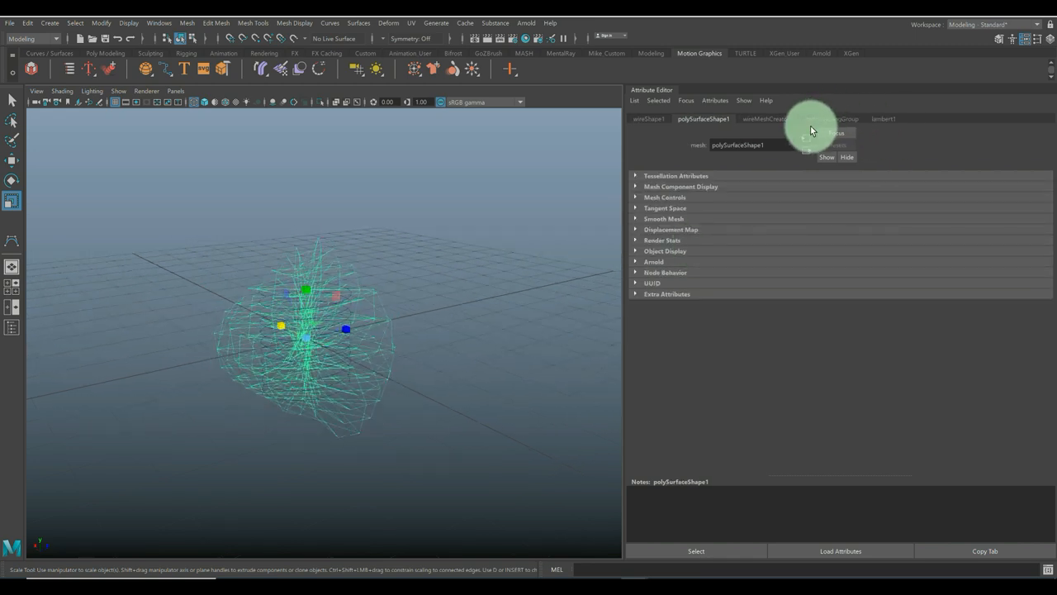
click(650, 118)
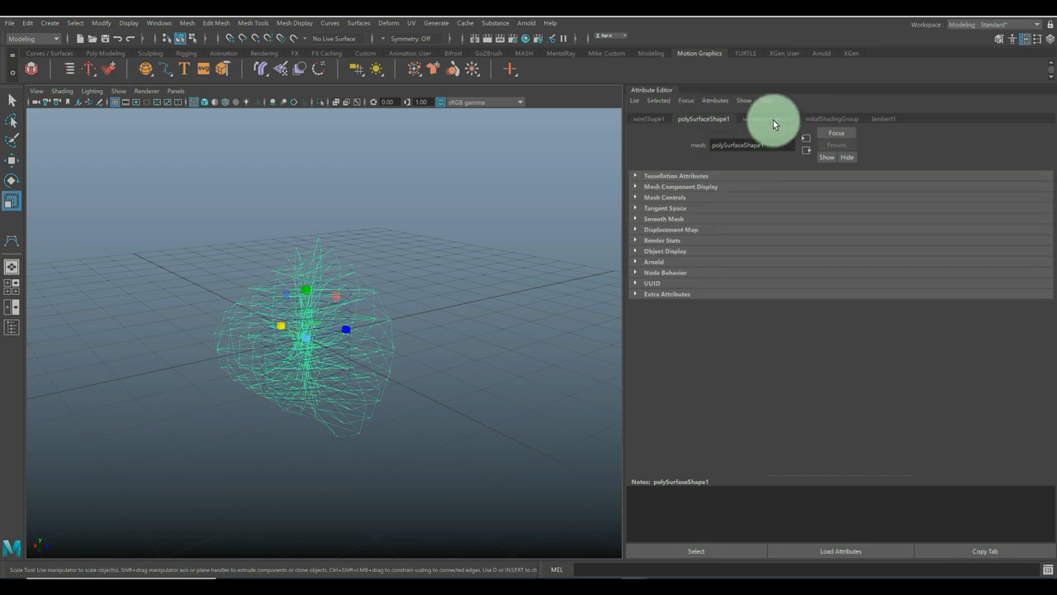
Step: Set wireMeshCreator1 to 4 sides, 0.010 profile scale and maximum interpolation steps
click(766, 119)
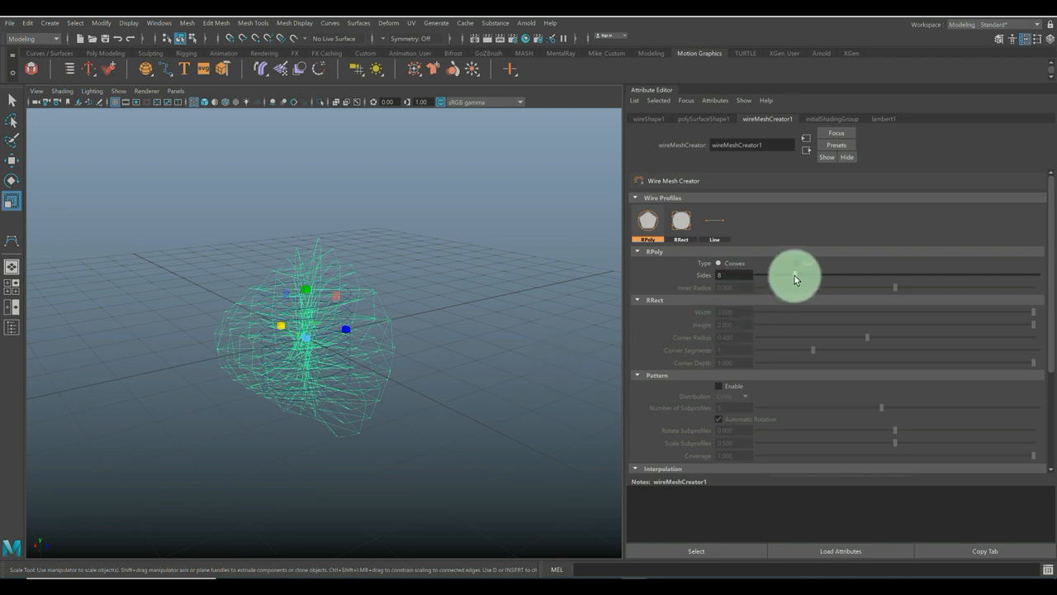
drag(798, 276, 764, 275)
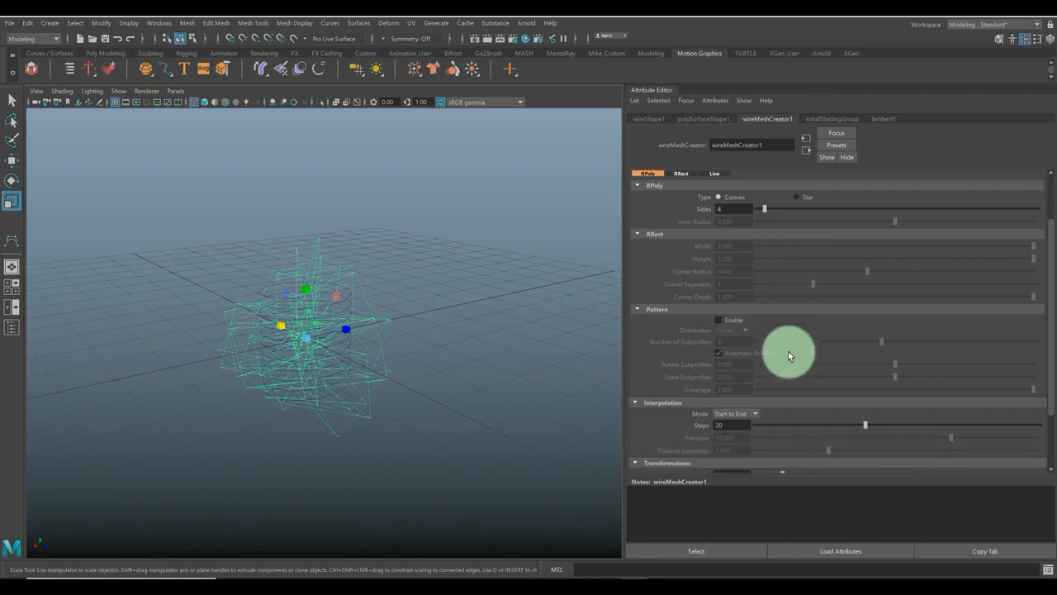
scroll(down, 3)
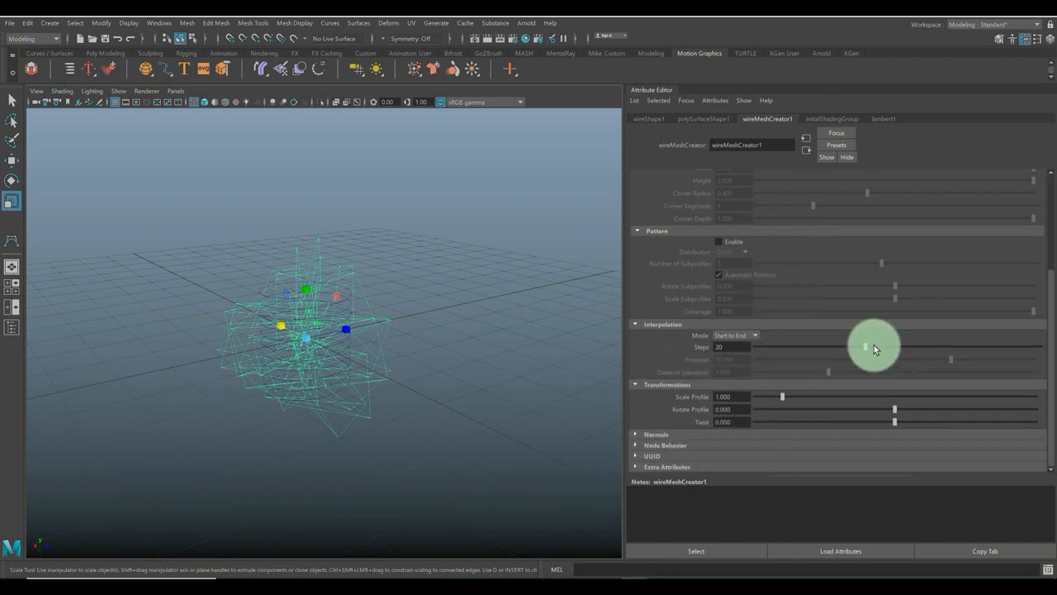
drag(865, 346, 801, 346)
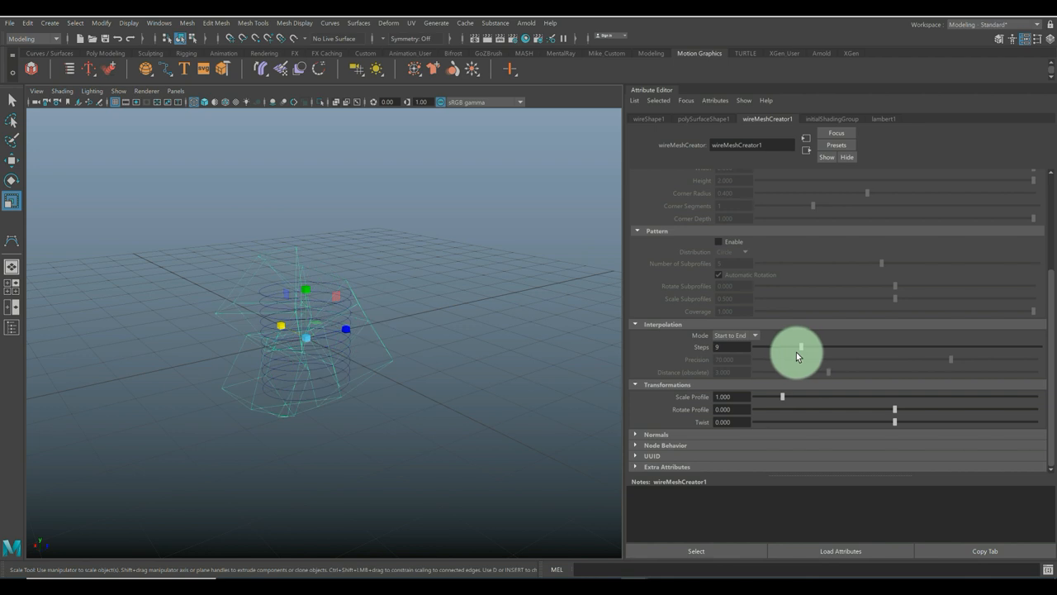
drag(802, 347, 898, 347)
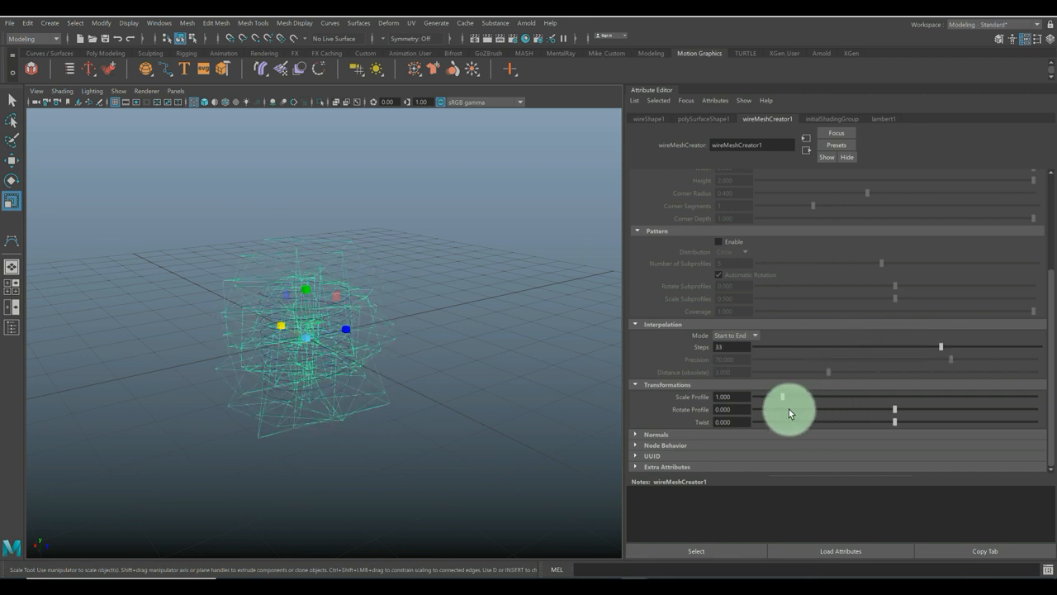
drag(783, 397, 757, 397)
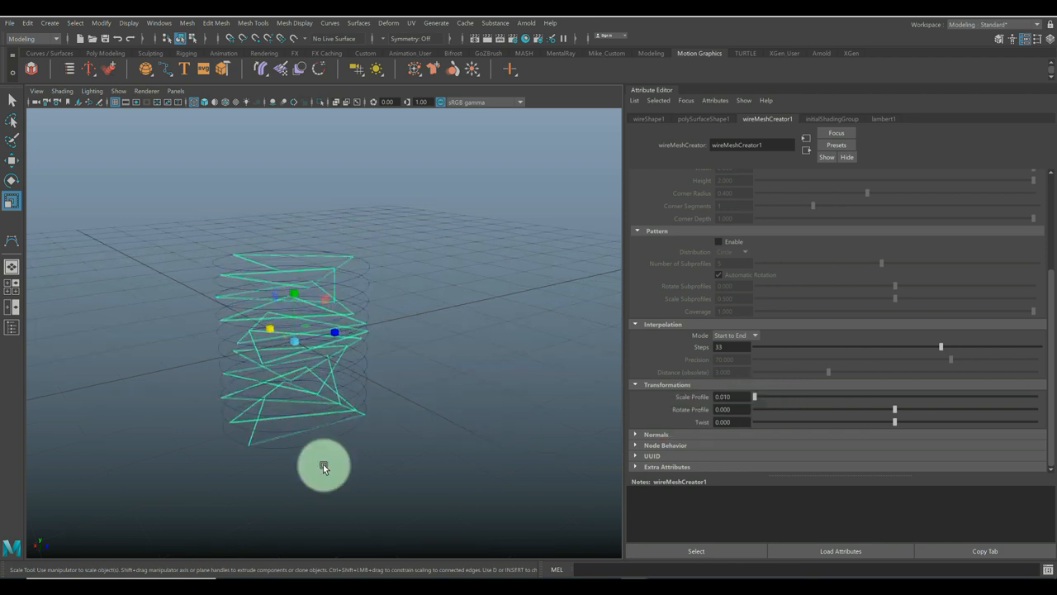
drag(324, 467, 420, 415)
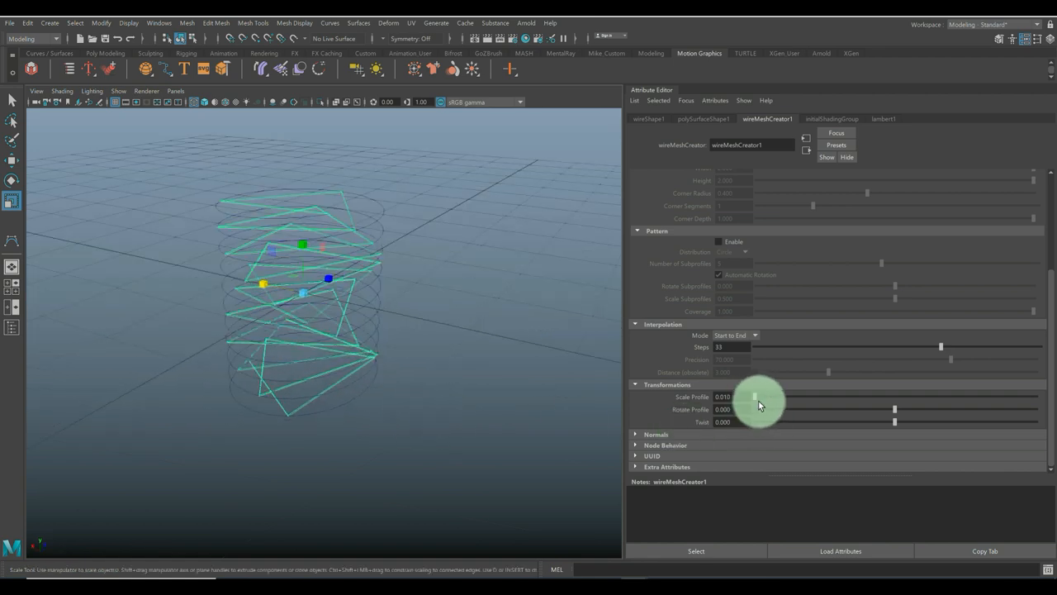
drag(941, 346, 954, 346)
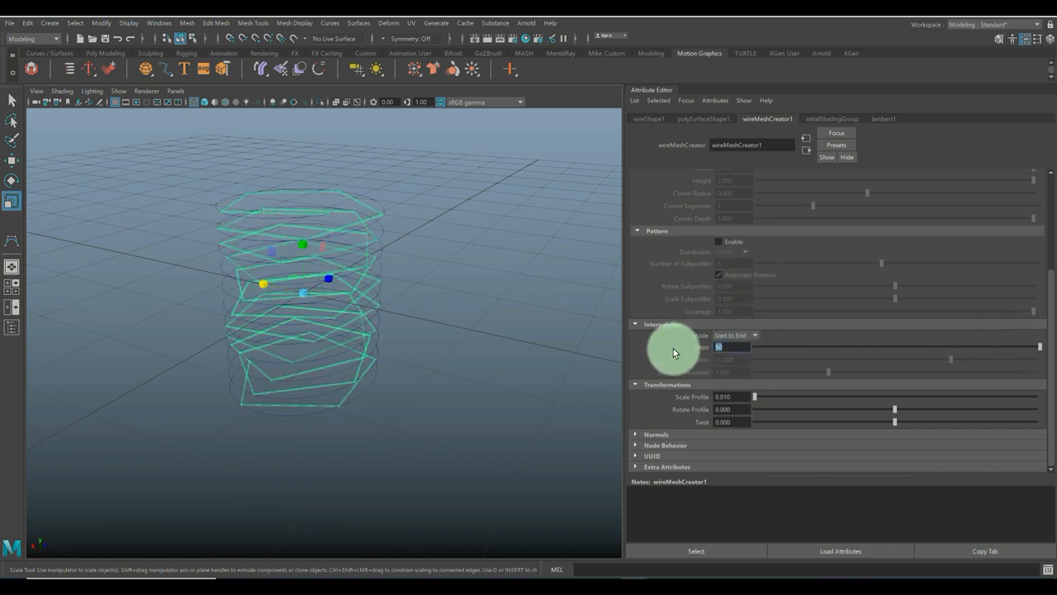
Step: Set interpolation steps to 200, enable smooth shading, and tune profile scale to about 0.059
text(200)
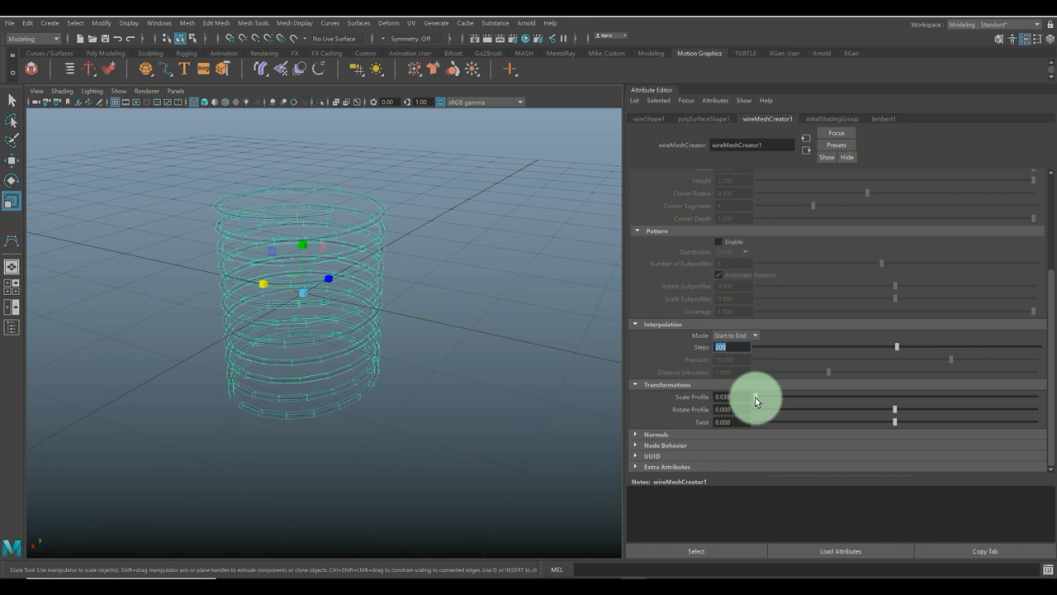
drag(748, 401, 760, 400)
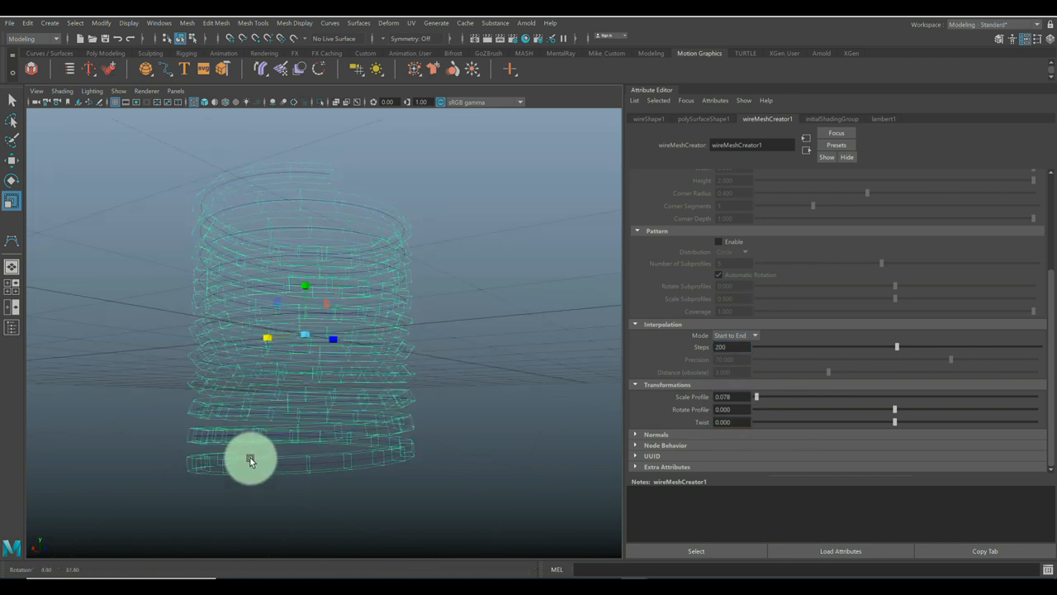
key(5)
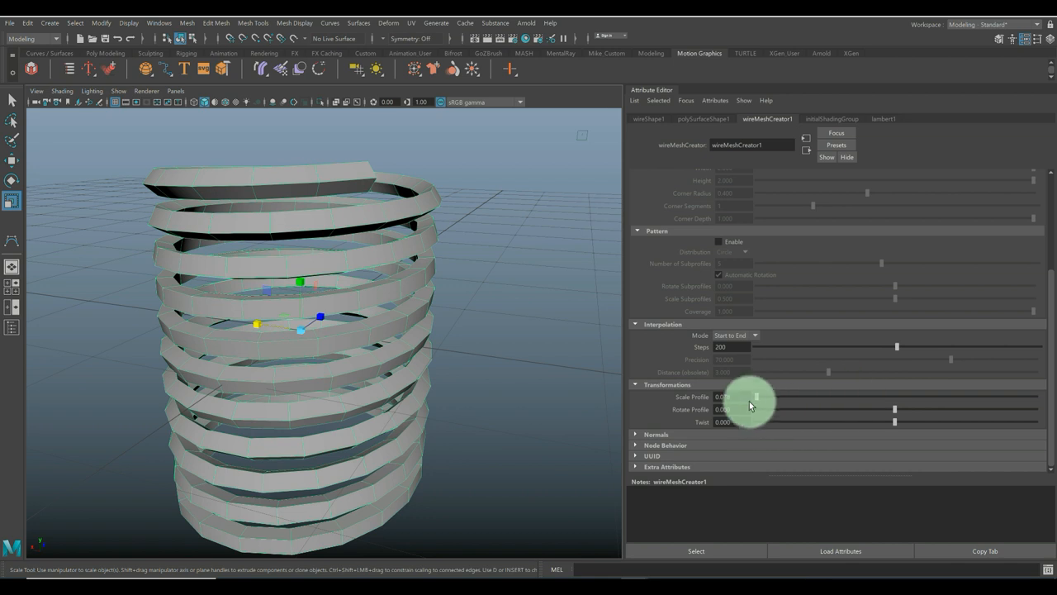
drag(752, 397, 739, 397)
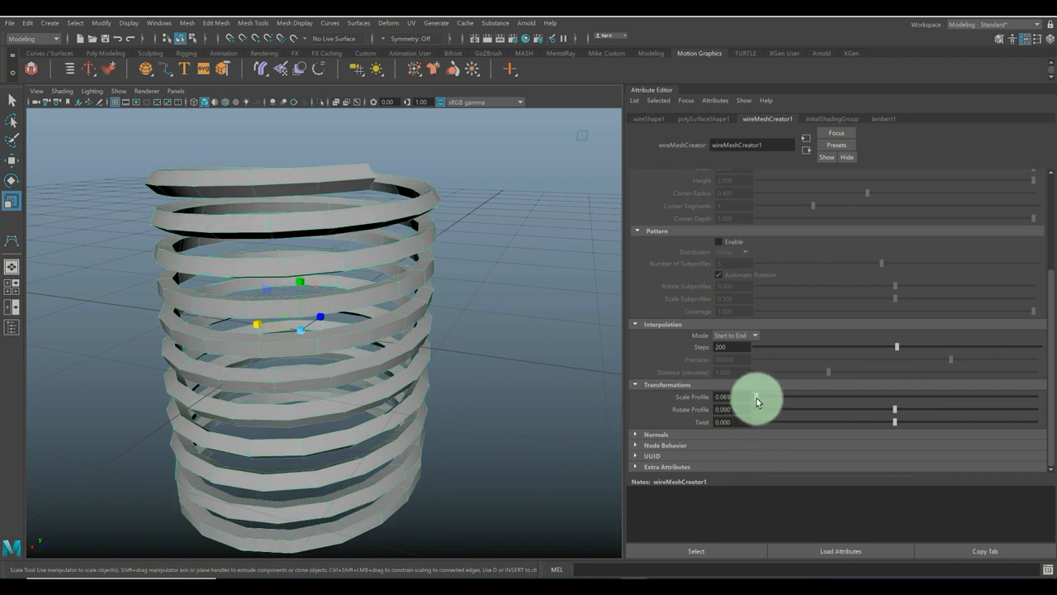
drag(740, 397, 731, 397)
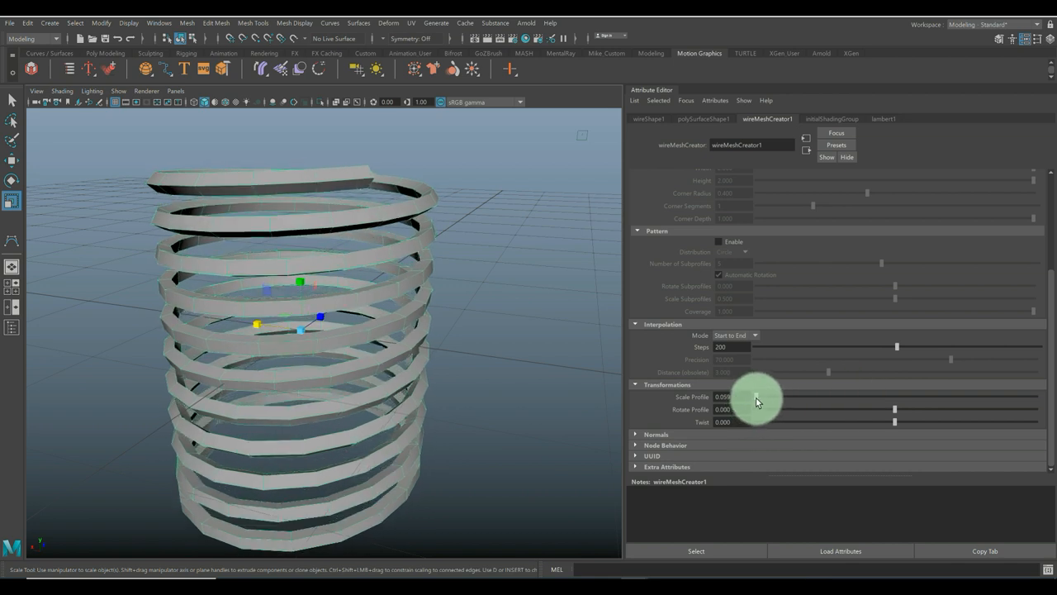
drag(756, 400, 440, 416)
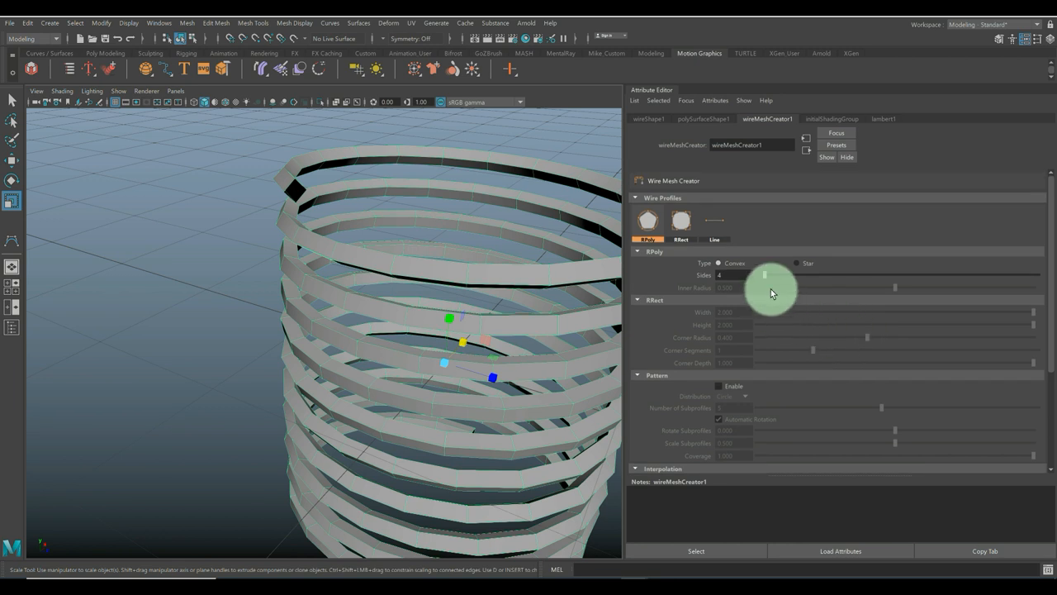
Step: Set the wire profile to 8 sides and the profile scale to 0.049
drag(764, 275, 769, 275)
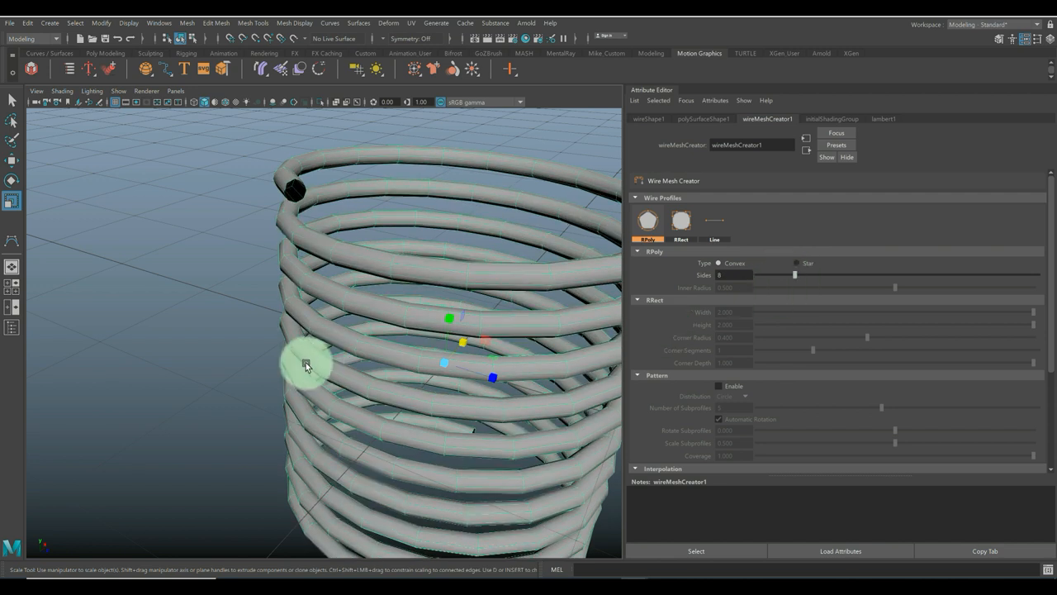
scroll(down, 3)
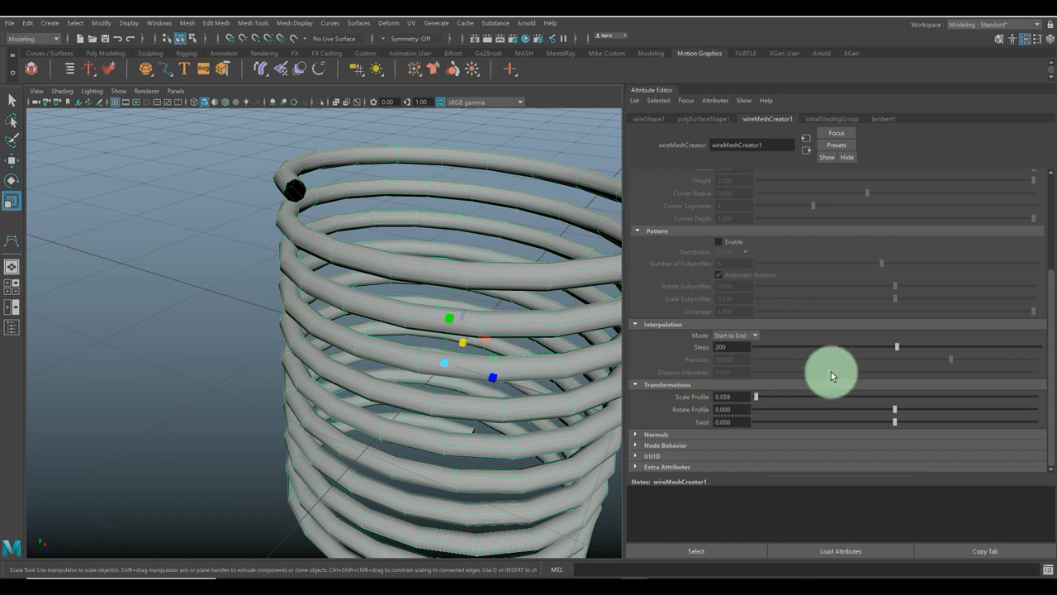
mouse_move(764, 430)
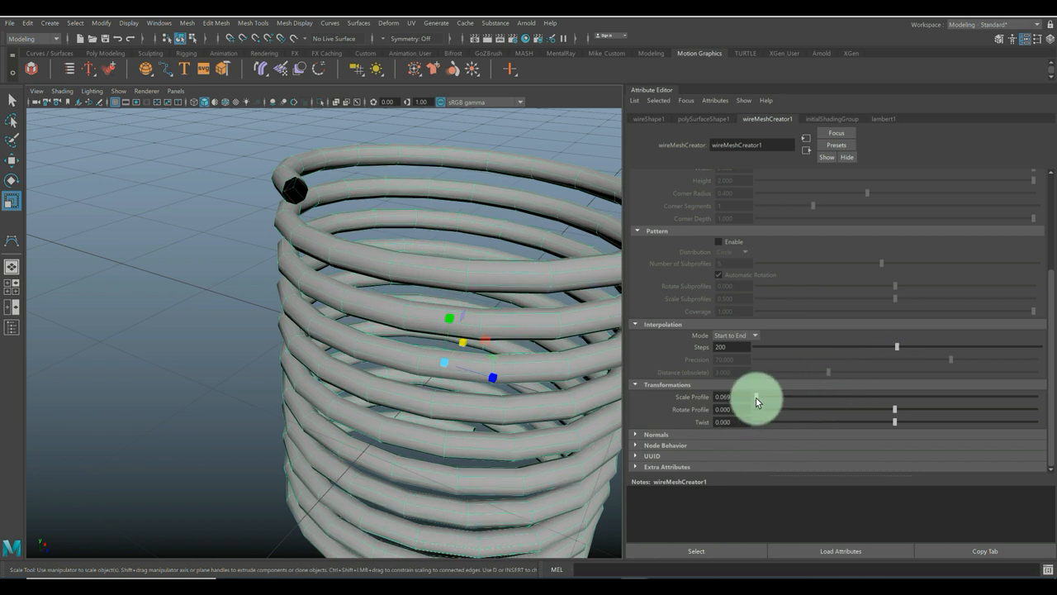
drag(760, 397, 737, 397)
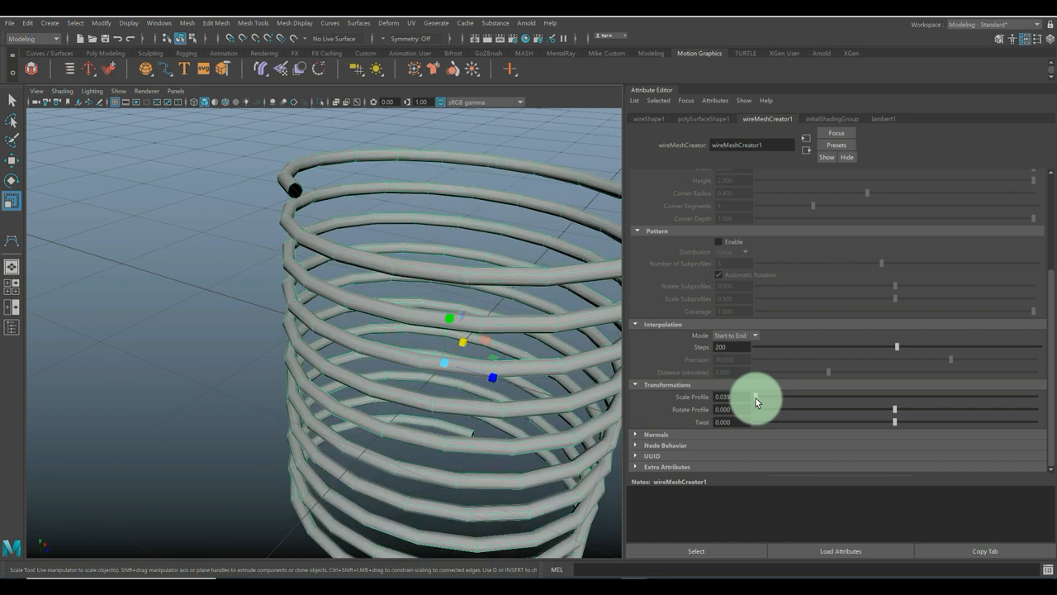
drag(747, 401, 760, 401)
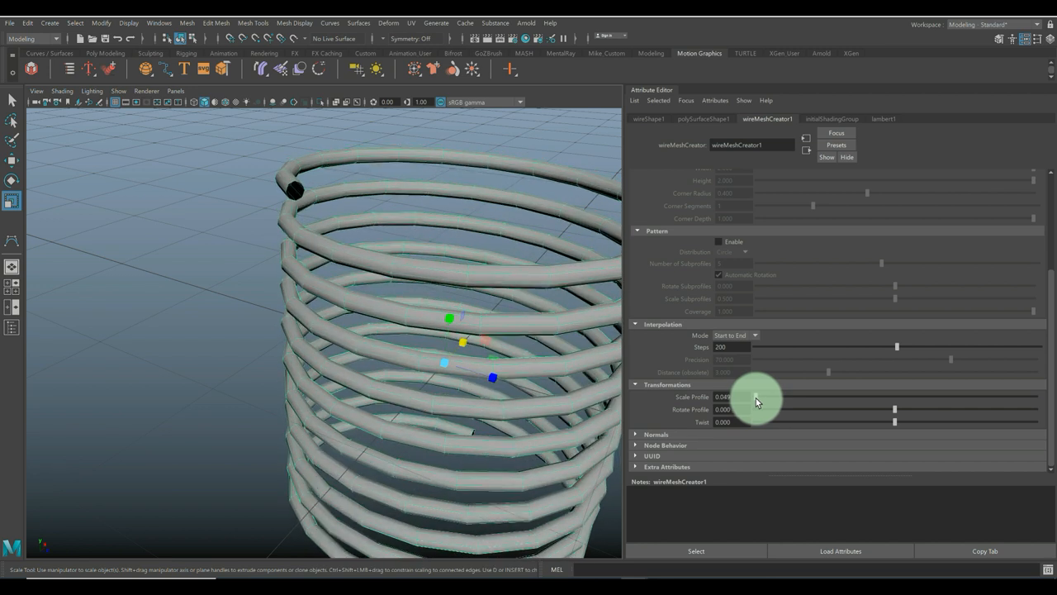
drag(758, 398, 832, 427)
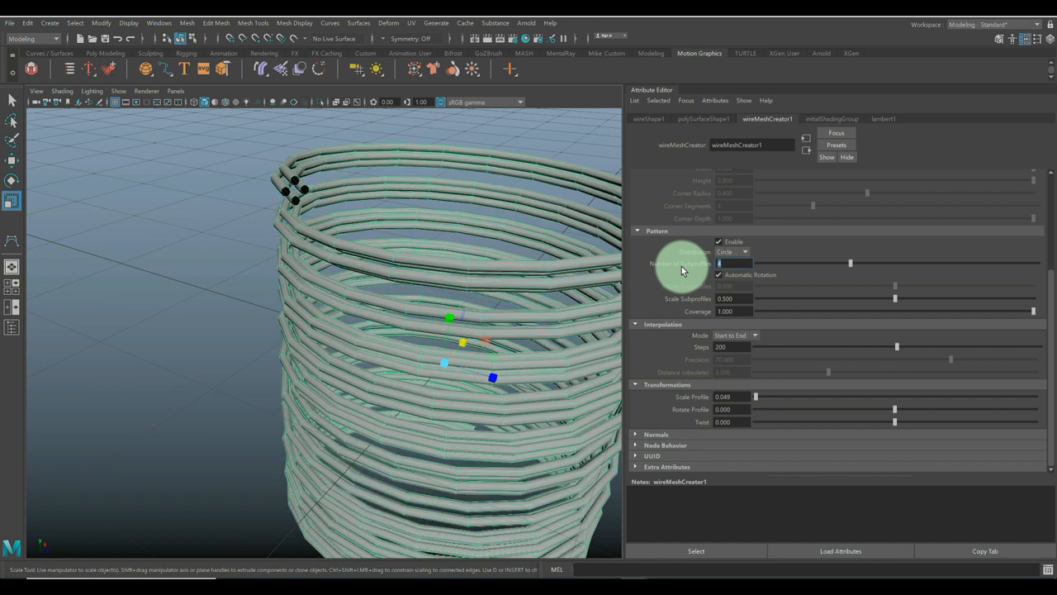
mouse_move(805, 347)
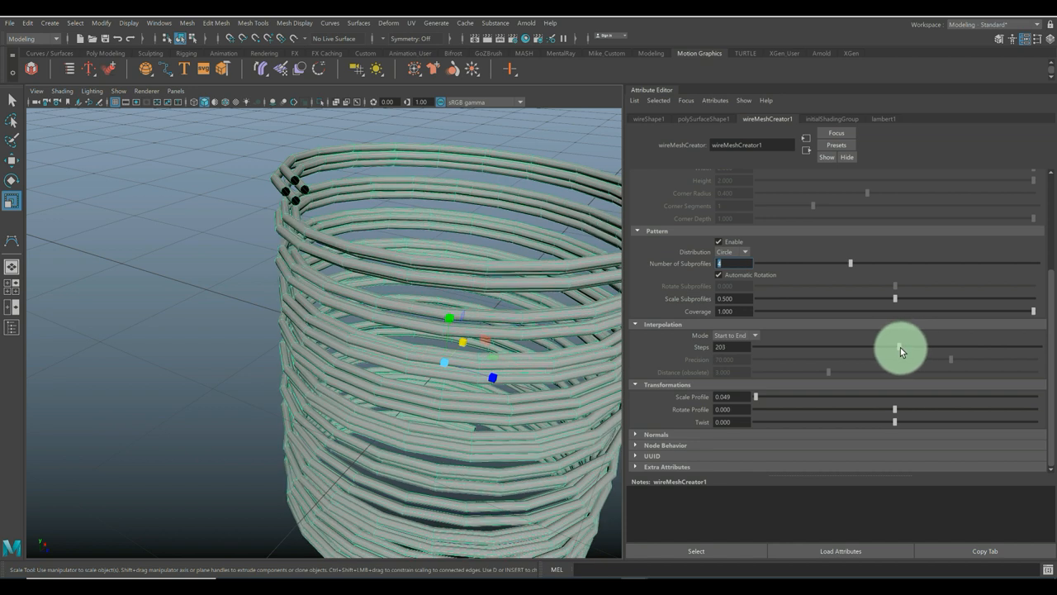
Step: Raise Interpolation Steps to 400 so the multi-strand coil curves smoothly
drag(900, 347, 991, 347)
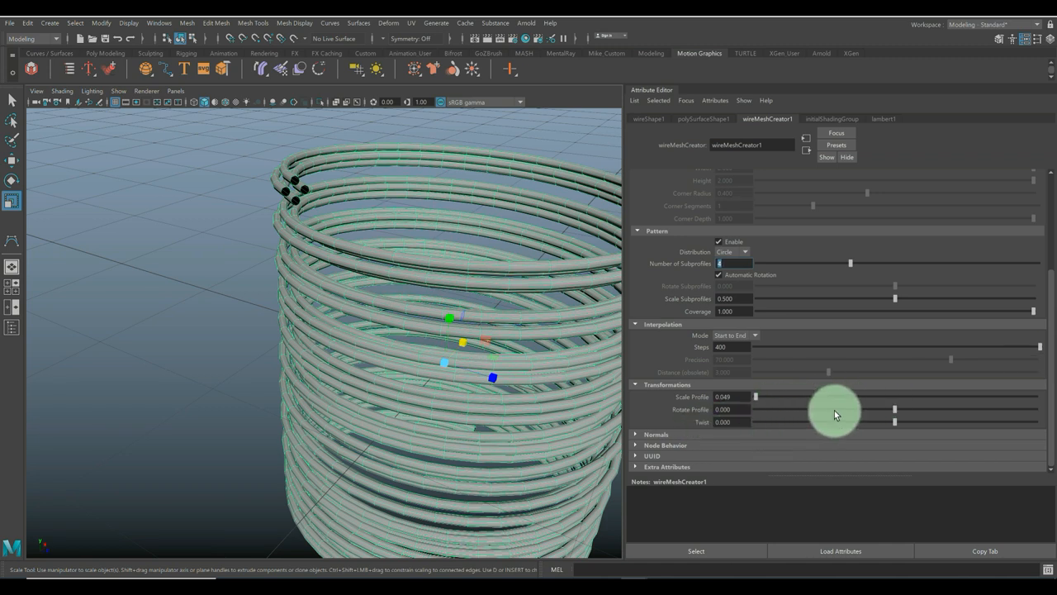
Step: Twist the four strands around one another by setting Twist to 7200
drag(837, 422, 895, 422)
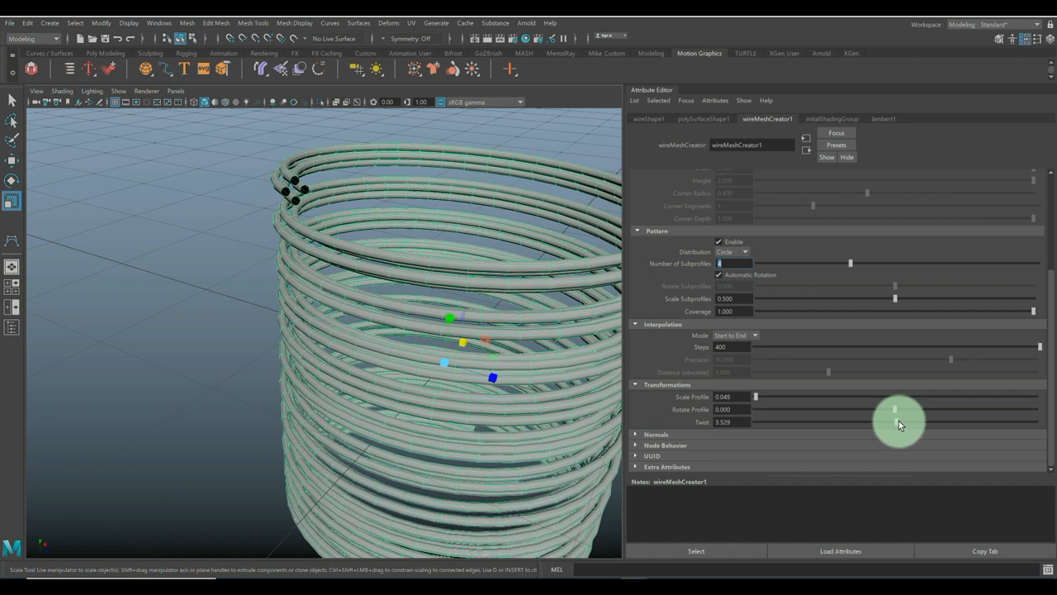
drag(895, 422, 1034, 422)
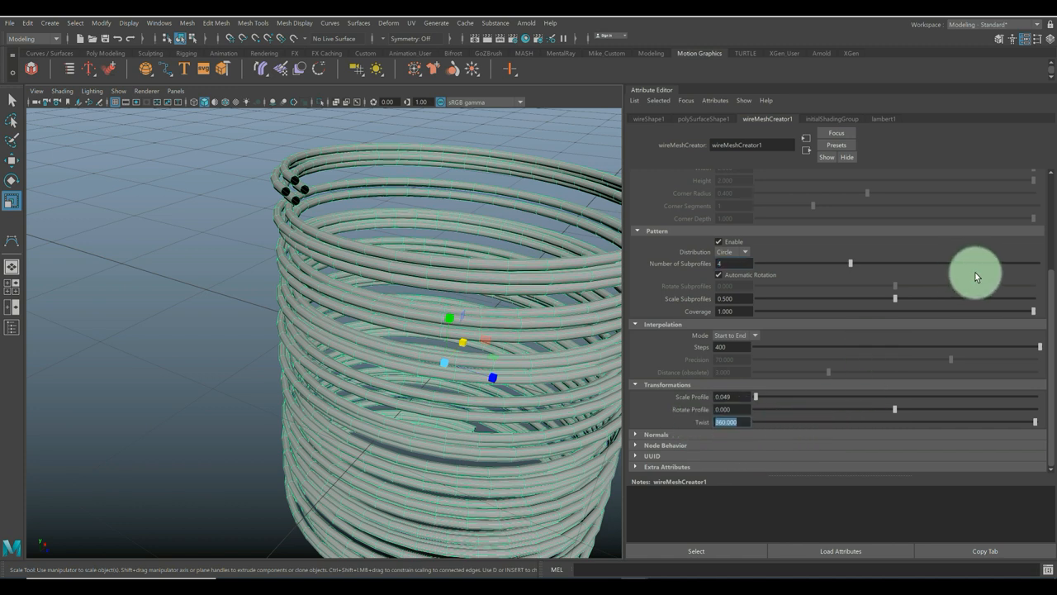
text(720)
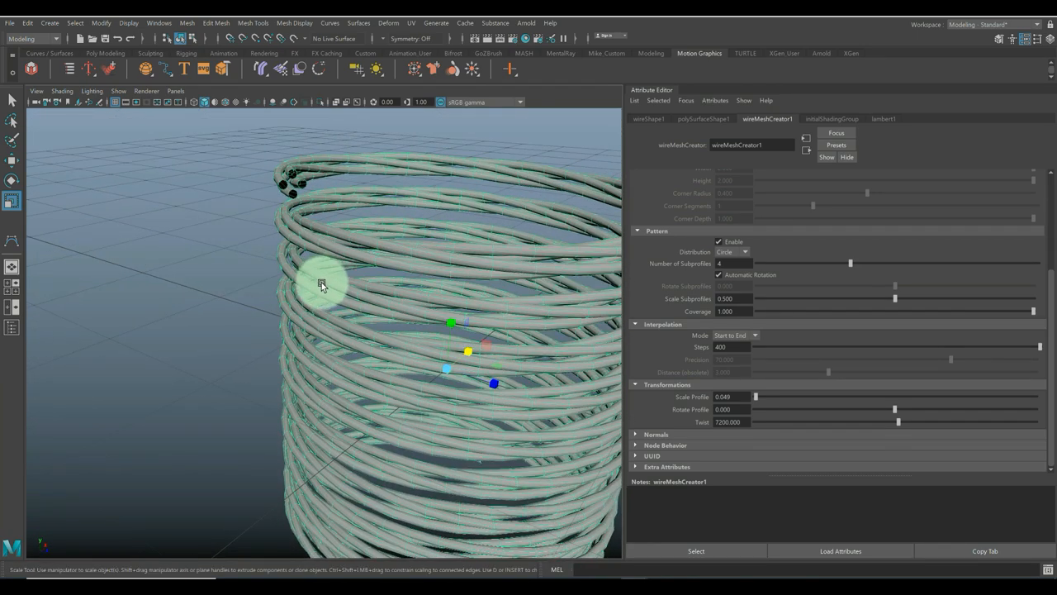
Step: Set Scale Subprofiles to 0.468 and Scale Profile to 0.07 for a thicker six-strand rope
drag(322, 285, 409, 345)
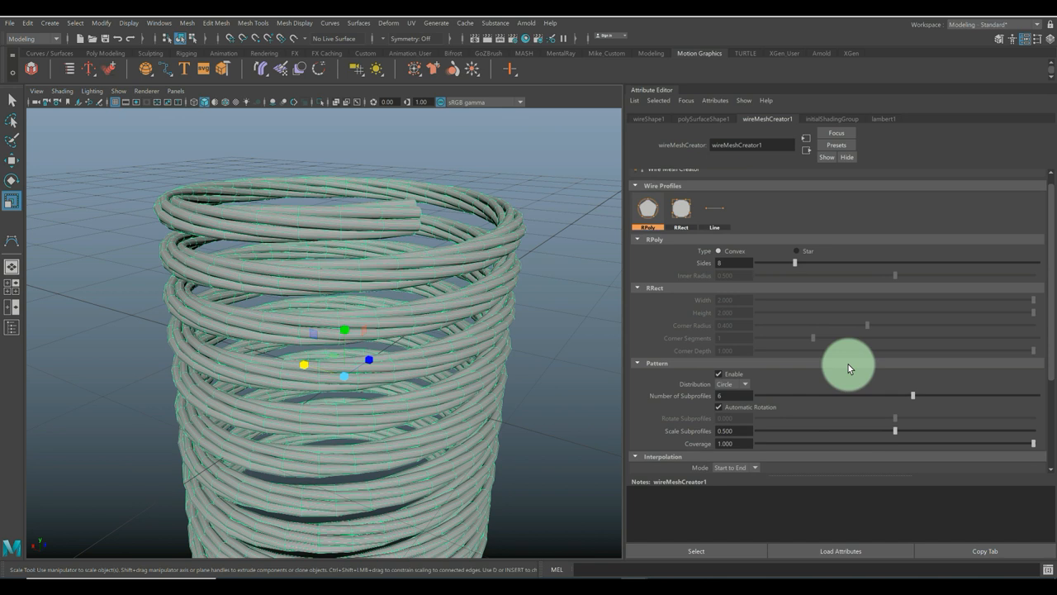
mouse_move(742, 263)
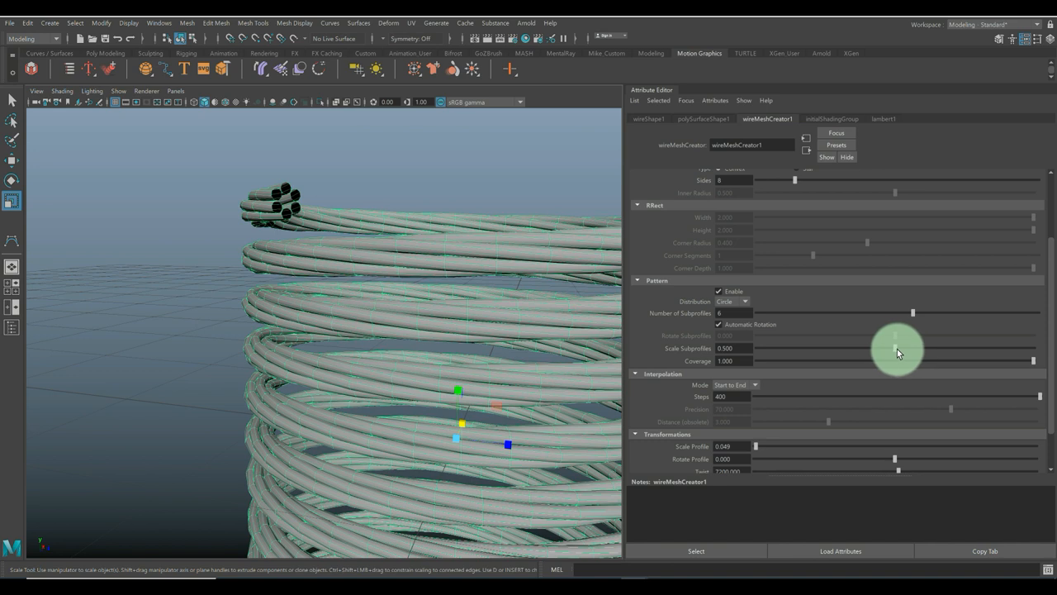
drag(896, 348, 909, 348)
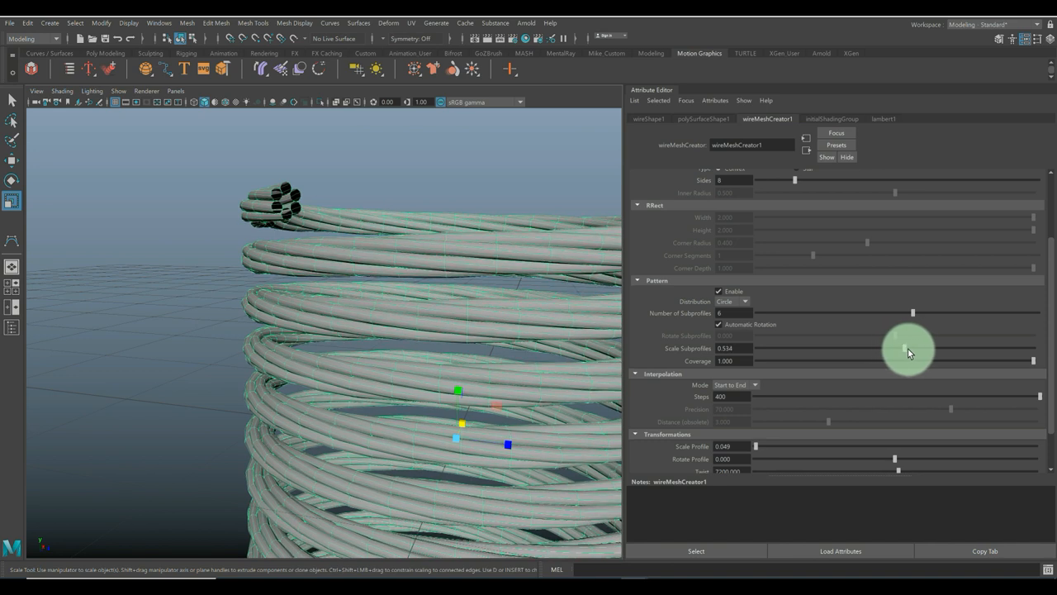
drag(907, 348, 910, 347)
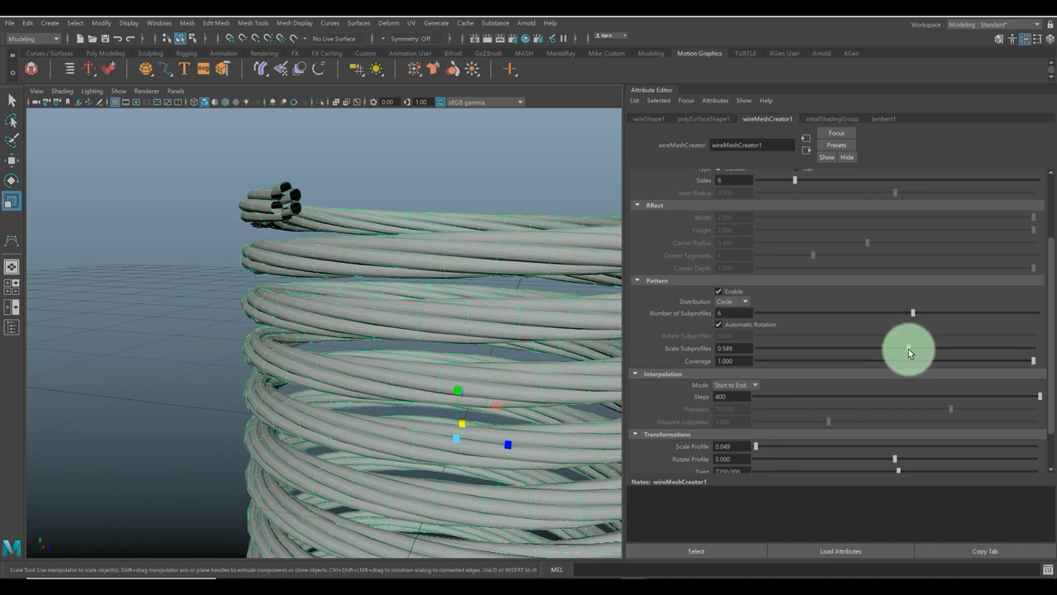
drag(909, 352, 888, 355)
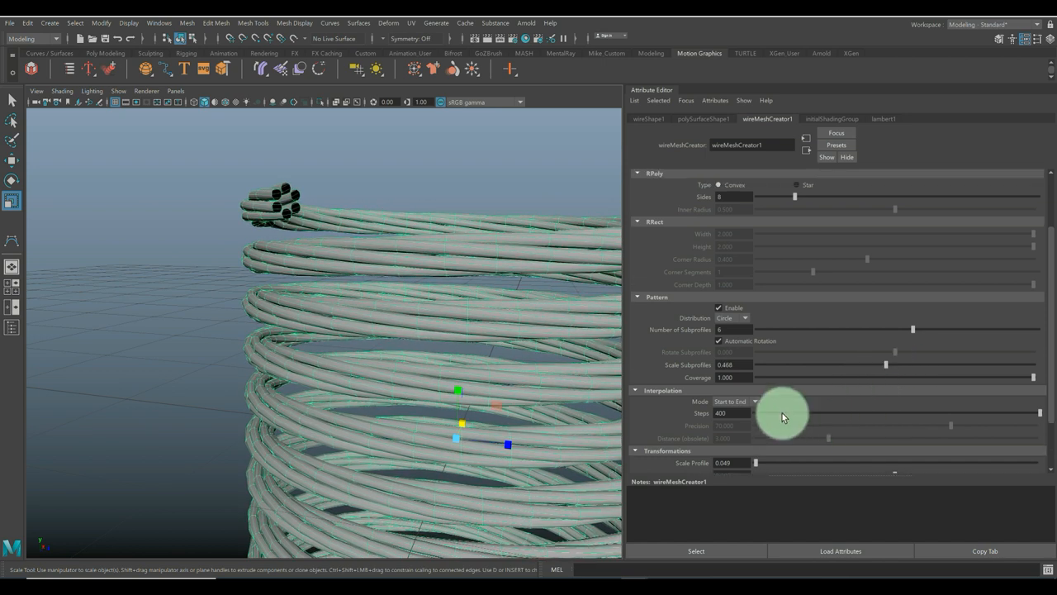
scroll(down, 3)
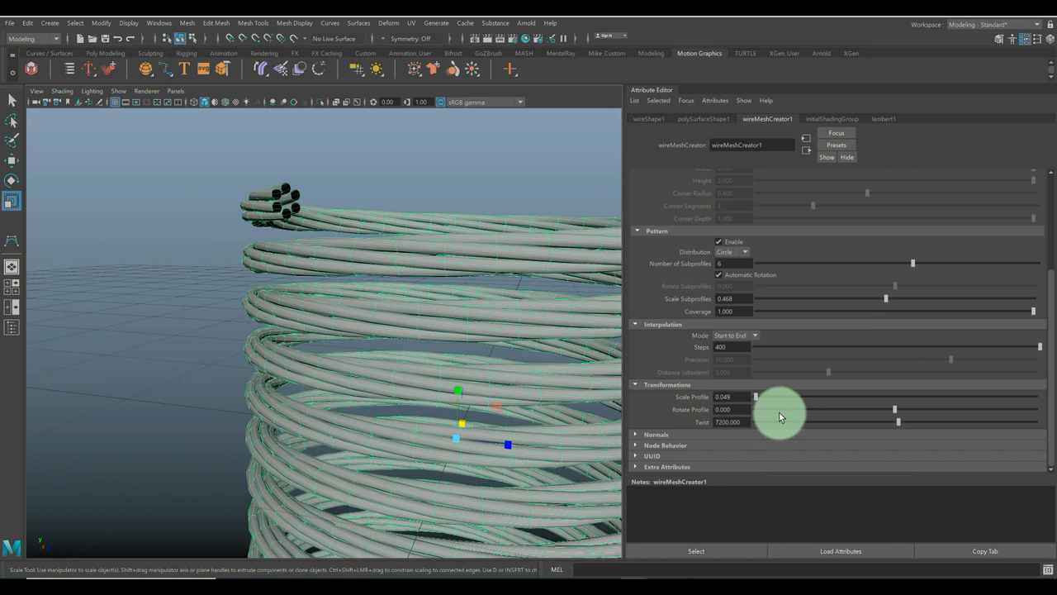
mouse_move(759, 402)
text(0.055)
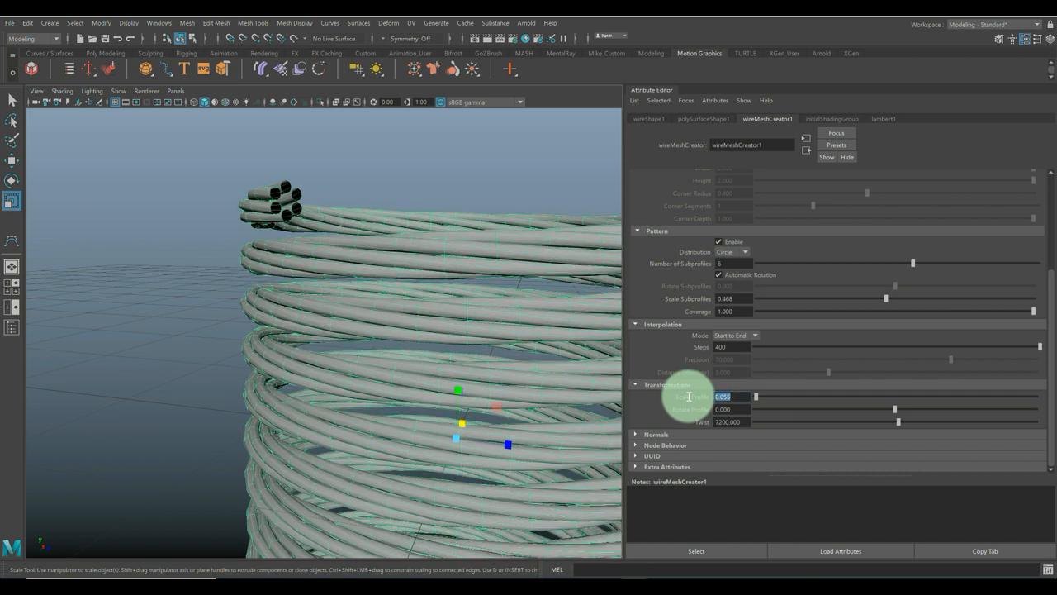
text(0.07)
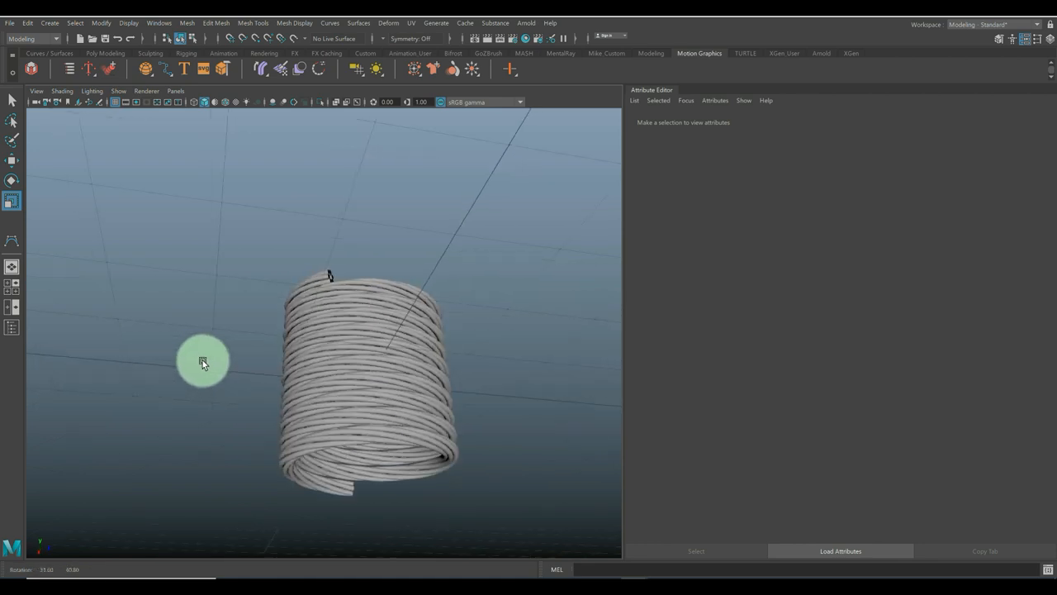
Step: Orbit from above and the side to inspect the twisted coil, then show the Create menu
drag(204, 362, 308, 419)
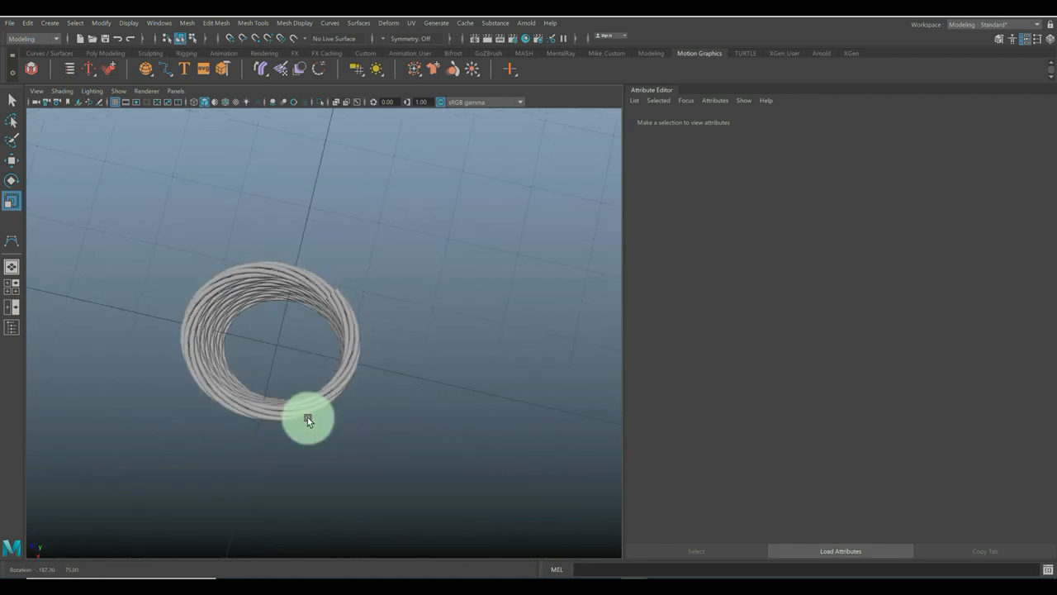
drag(309, 418, 307, 402)
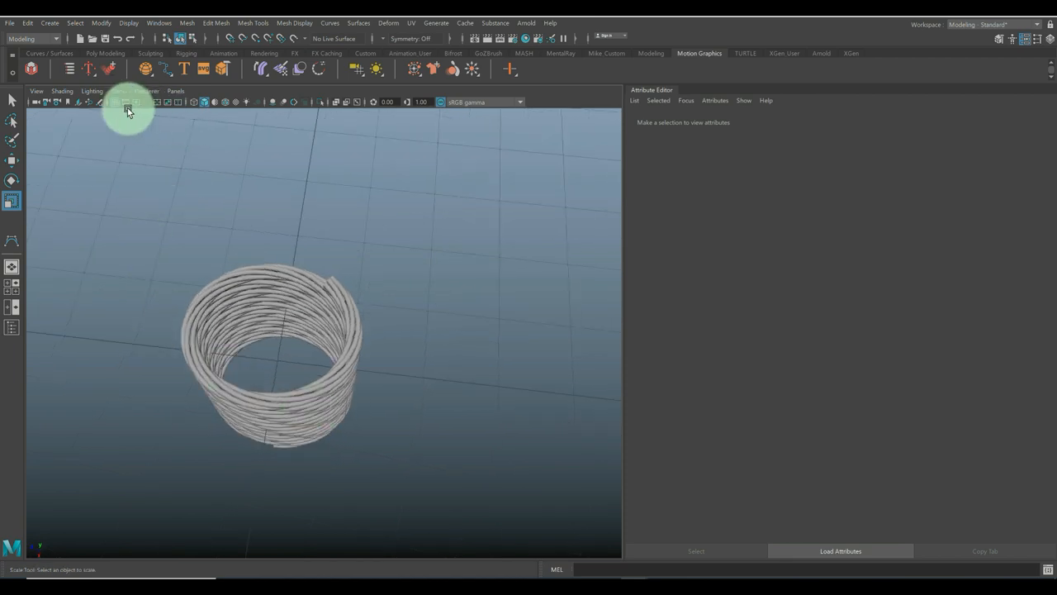
click(49, 22)
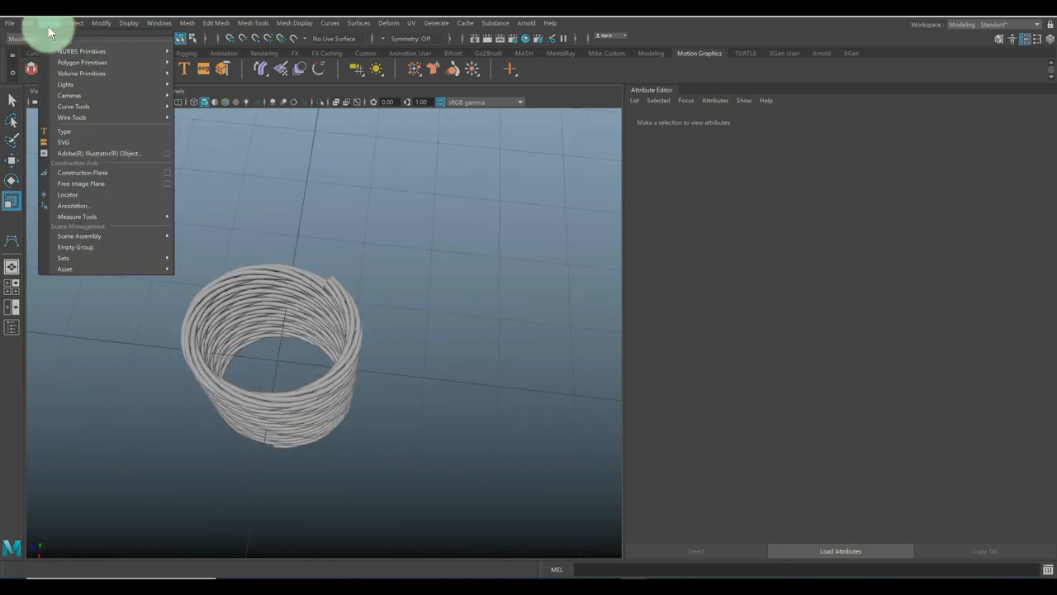
Step: Create a polygon cylinder, scale it to fill the coil's interior, and view it level
click(82, 62)
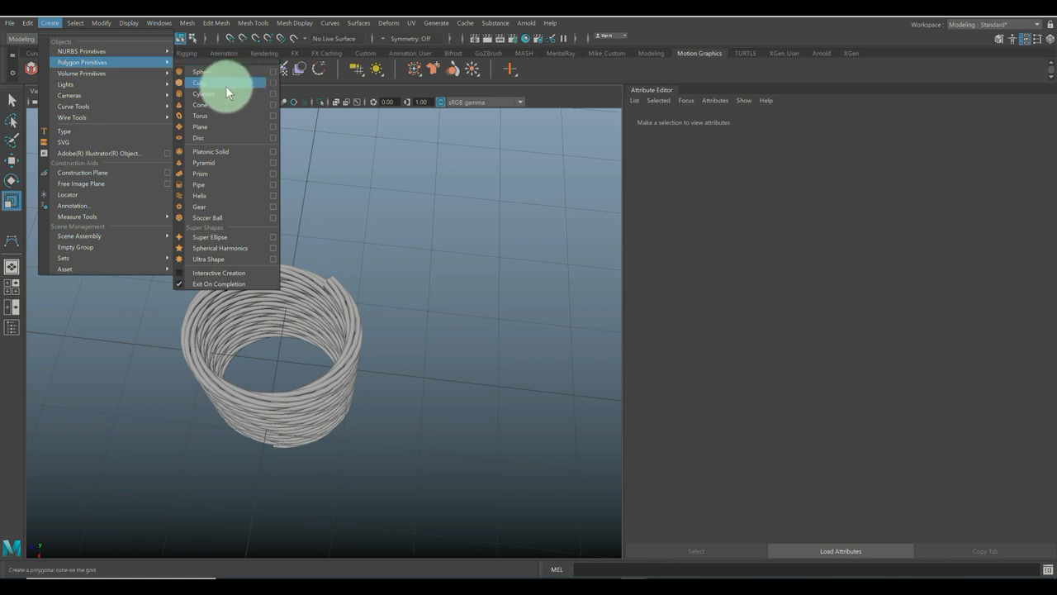
click(202, 82)
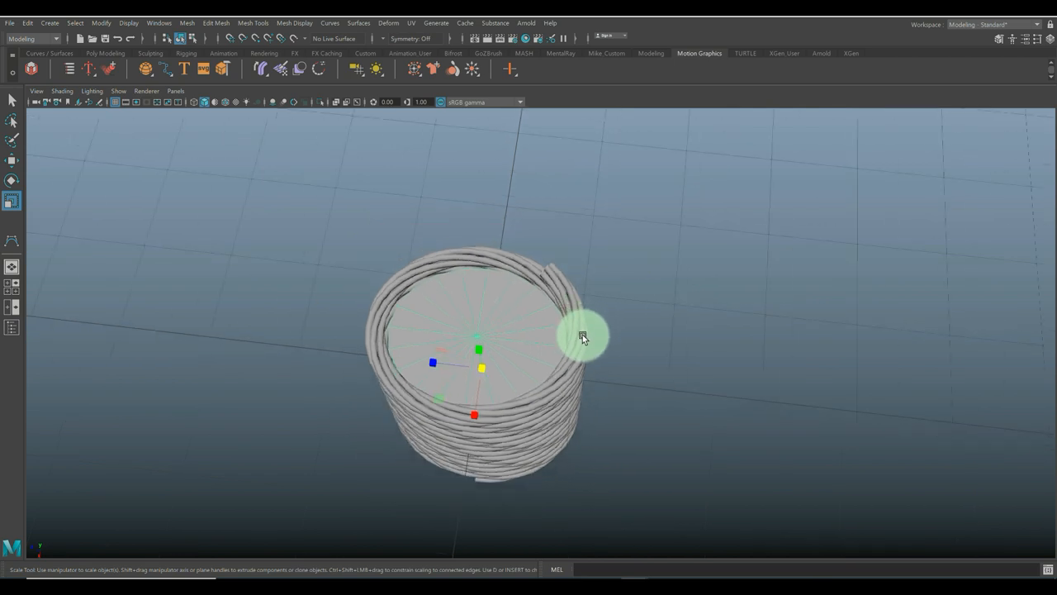
drag(582, 337, 488, 323)
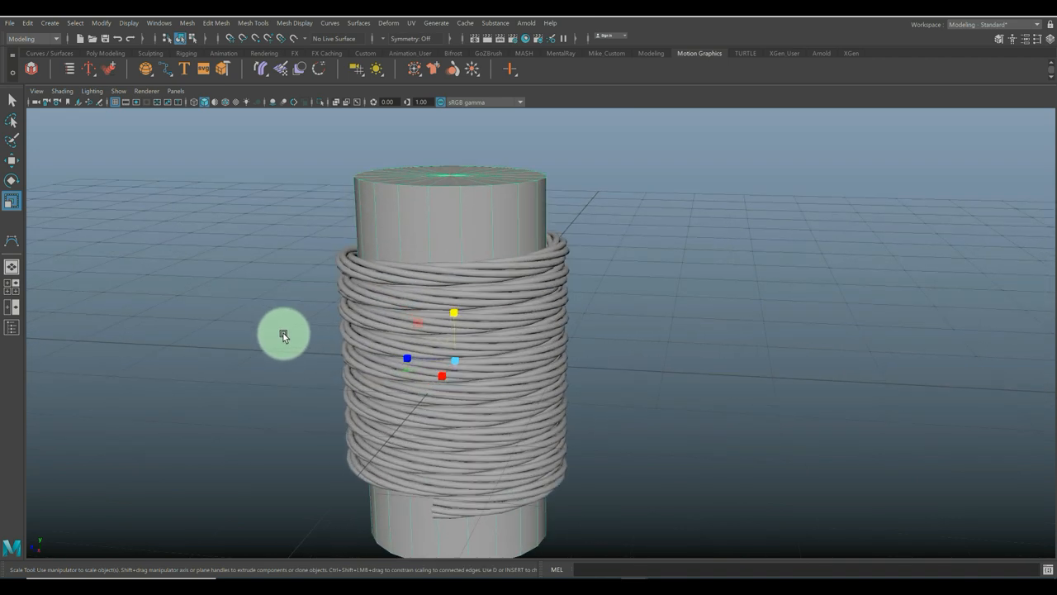
drag(283, 334, 250, 345)
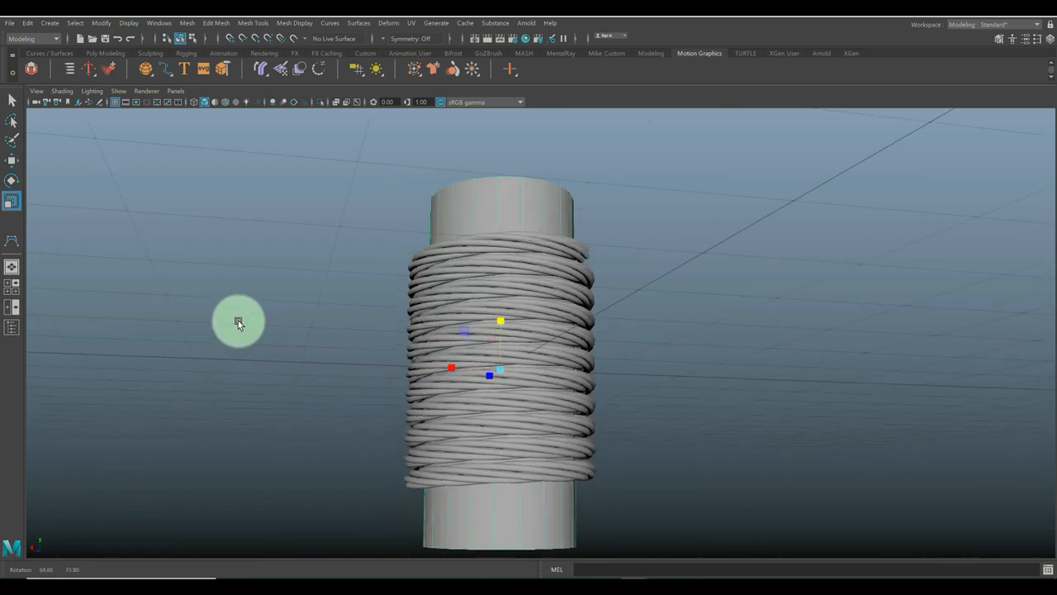
drag(240, 323, 264, 334)
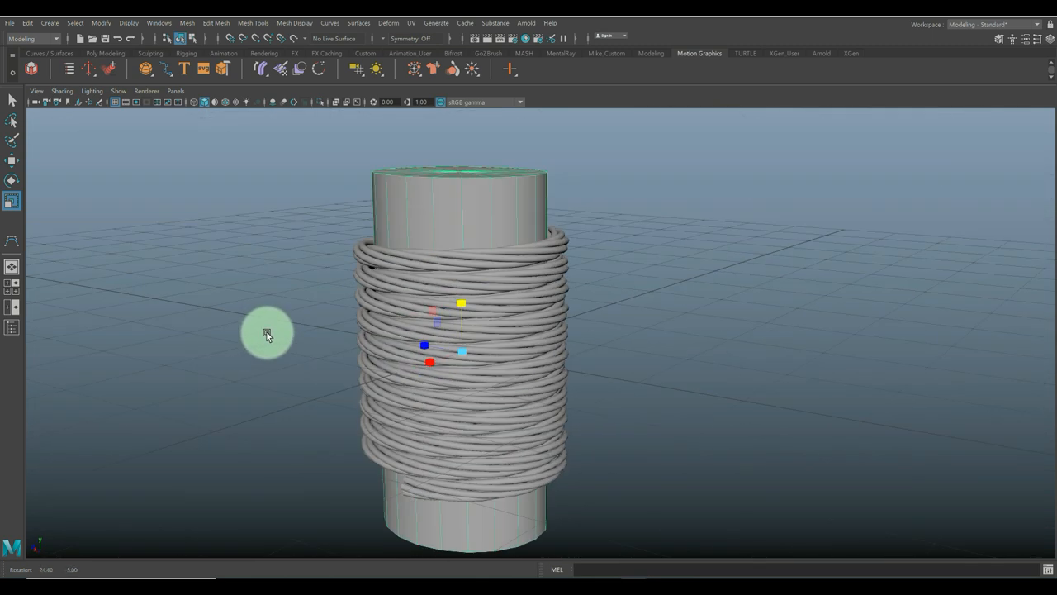